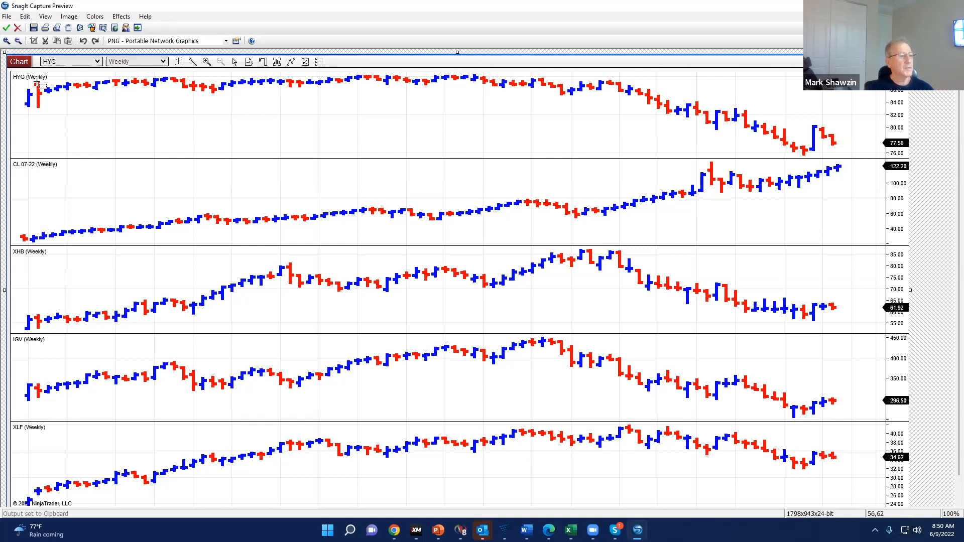
mouse_move(584, 117)
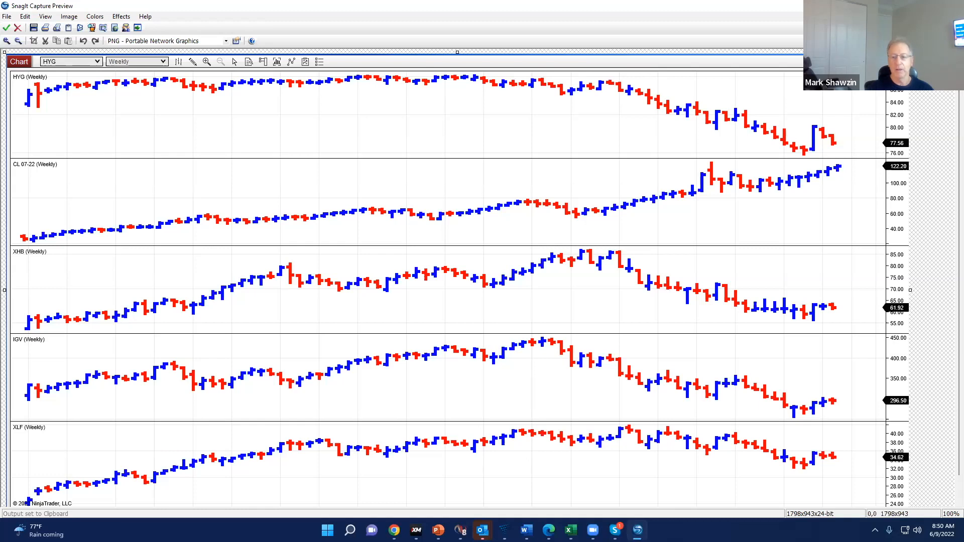
Sketch and undo an orange curve on HYG, then draw green lines along oil's rise.
left_click_drag(437, 74, 512, 61)
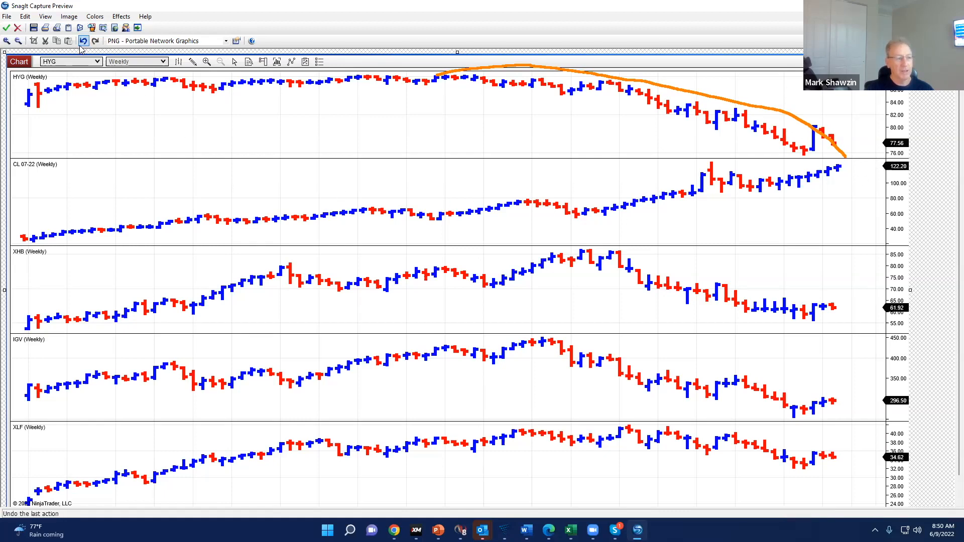
left_click(83, 40)
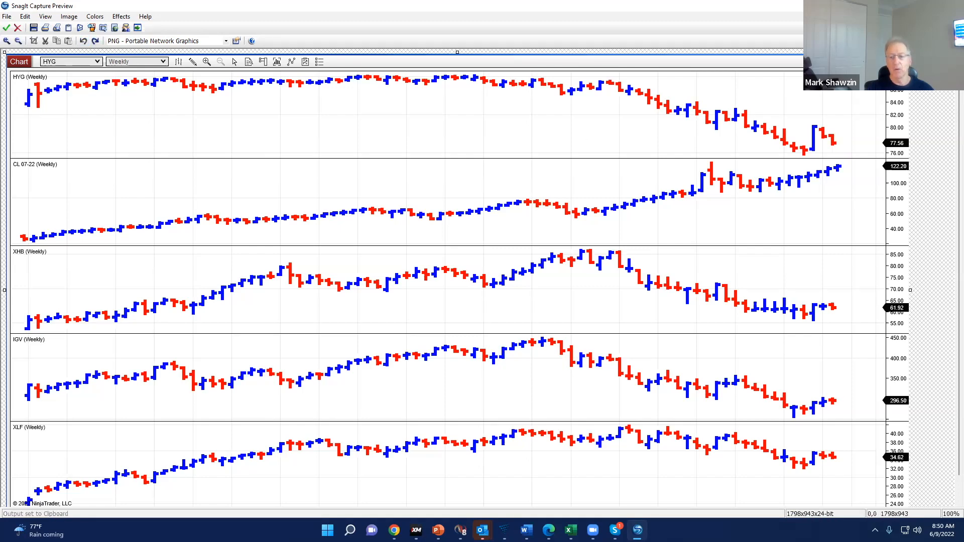
left_click_drag(627, 86, 698, 110)
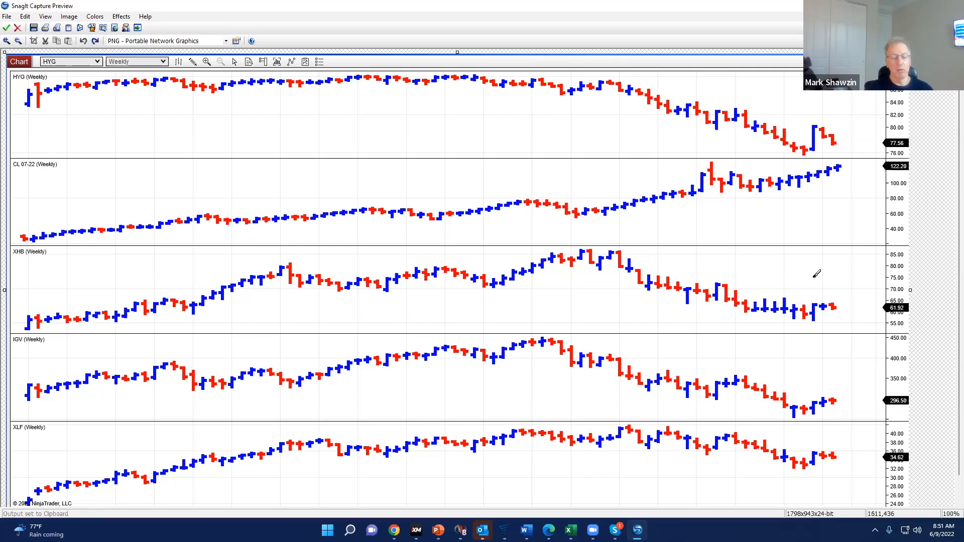
mouse_move(802, 259)
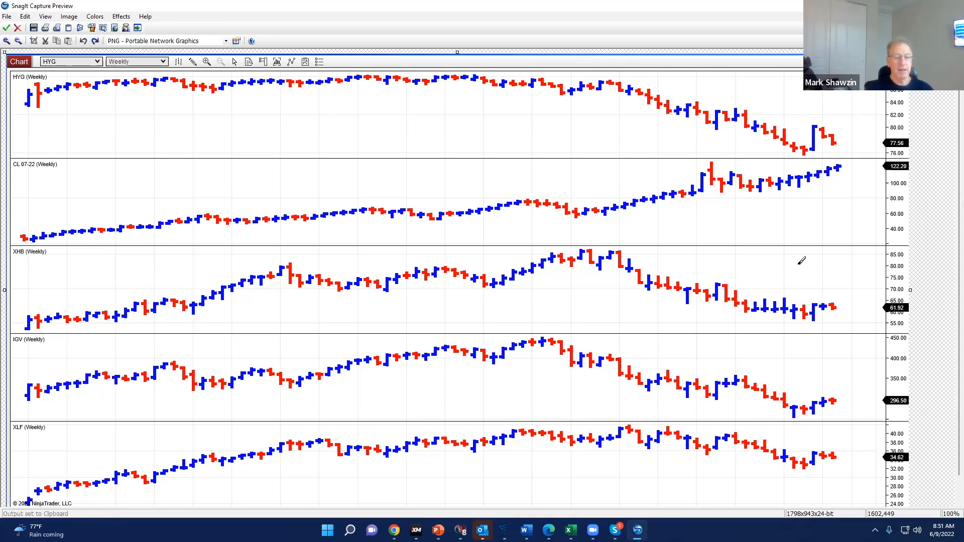
left_click_drag(396, 222, 698, 203)
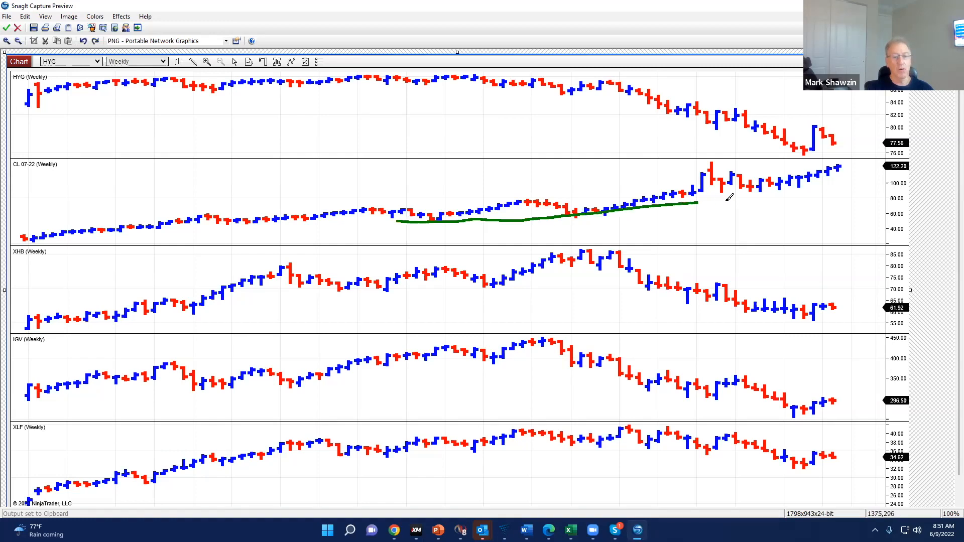
left_click_drag(698, 203, 837, 163)
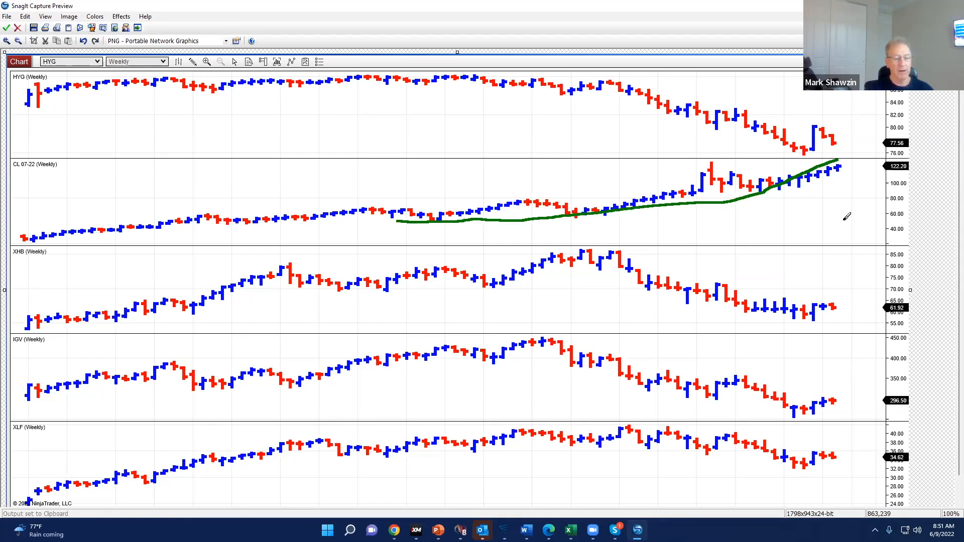
mouse_move(649, 247)
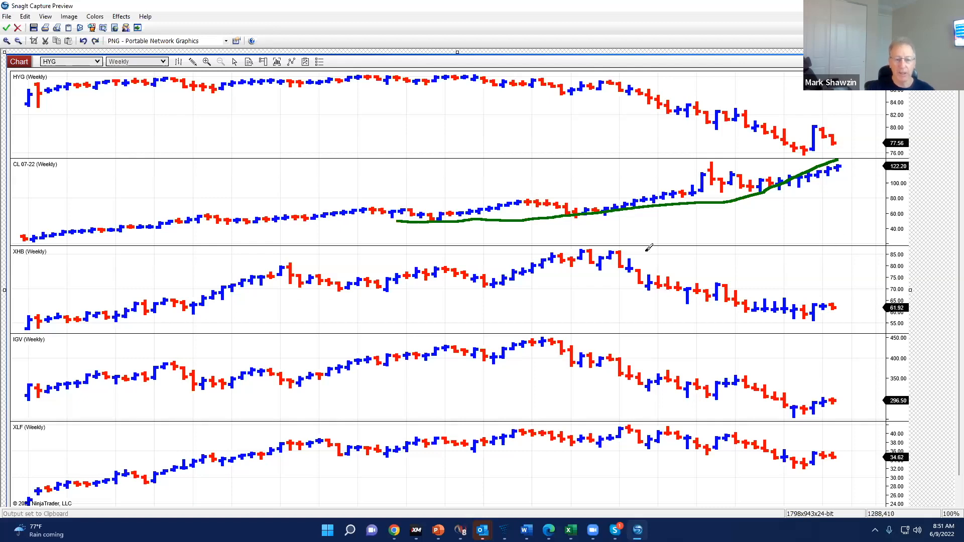
mouse_move(413, 241)
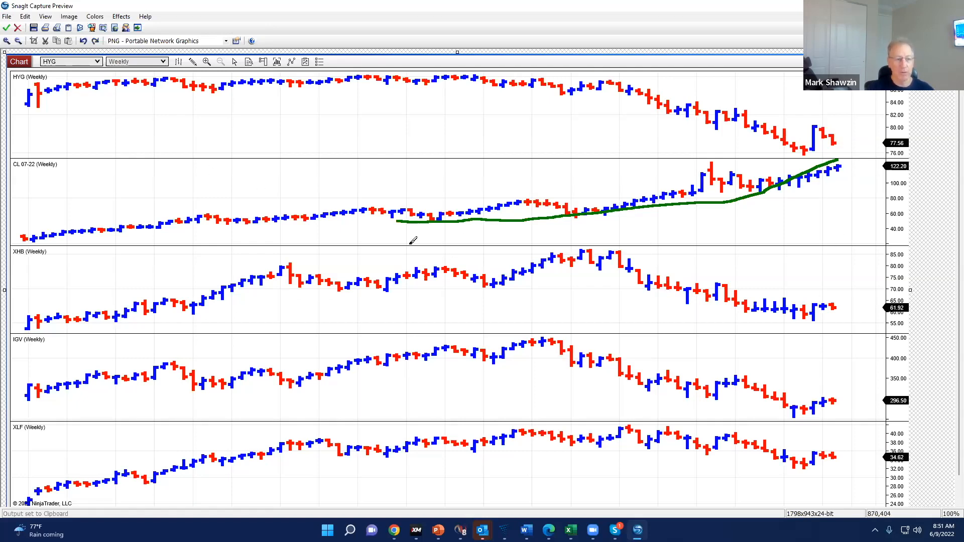
mouse_move(715, 260)
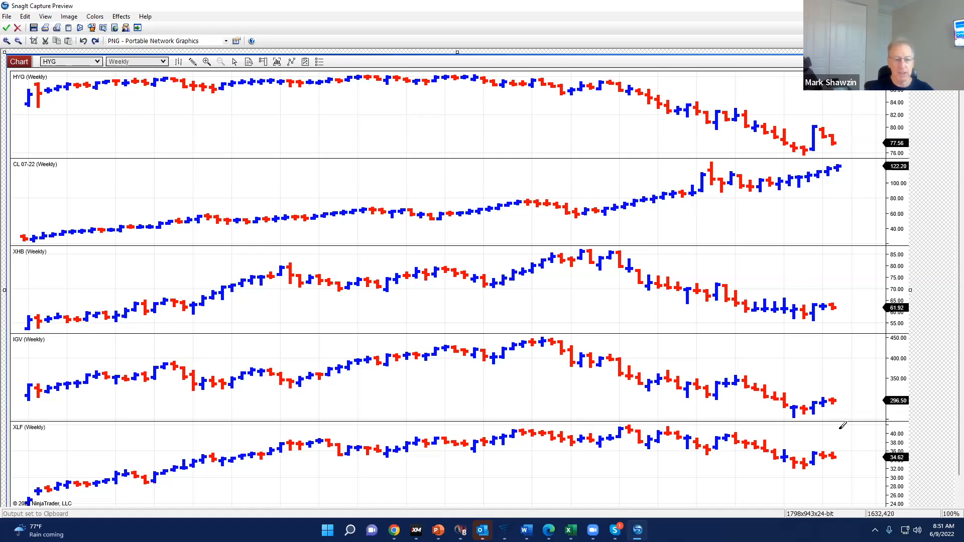
mouse_move(870, 438)
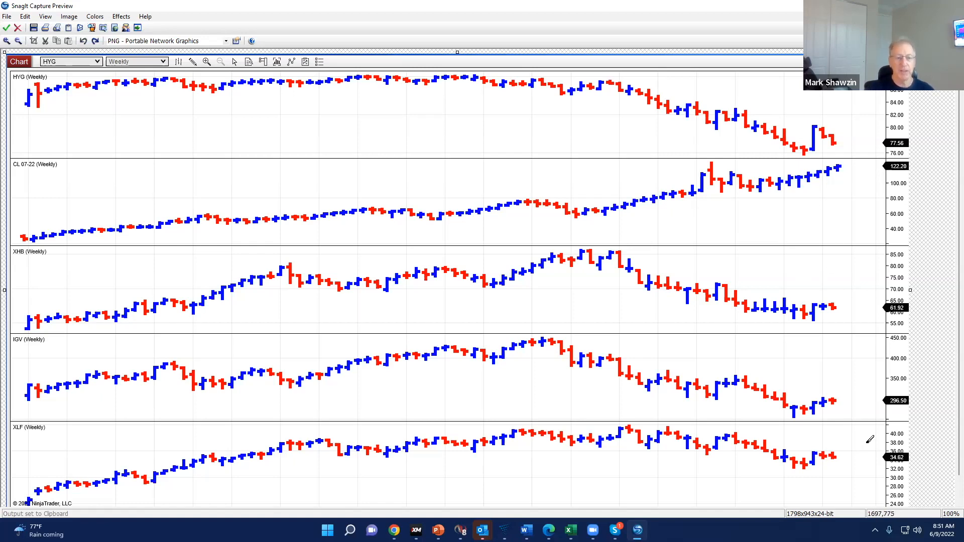
mouse_move(824, 205)
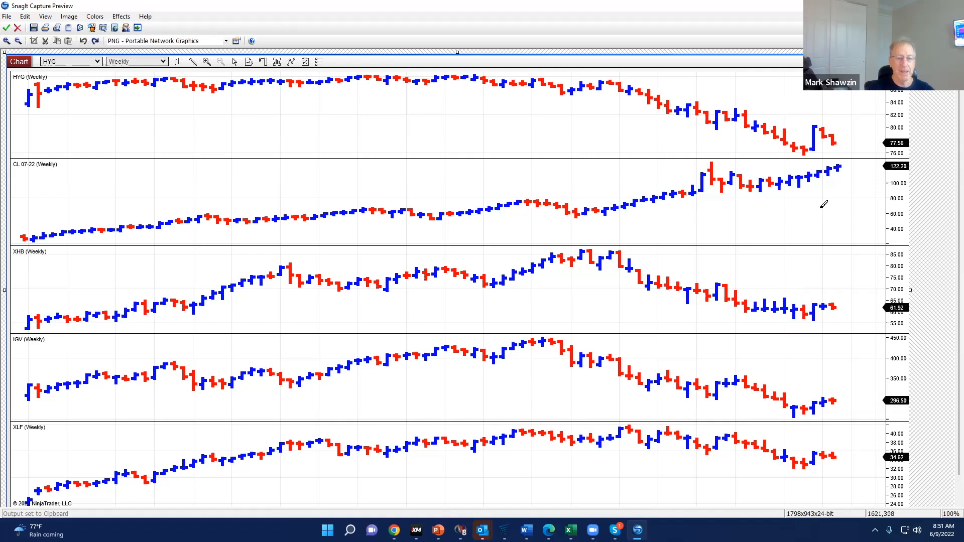
Erase the green oil curve, then add green arcs over XHB's double top and HYG's down arrow.
left_click_drag(594, 222, 849, 187)
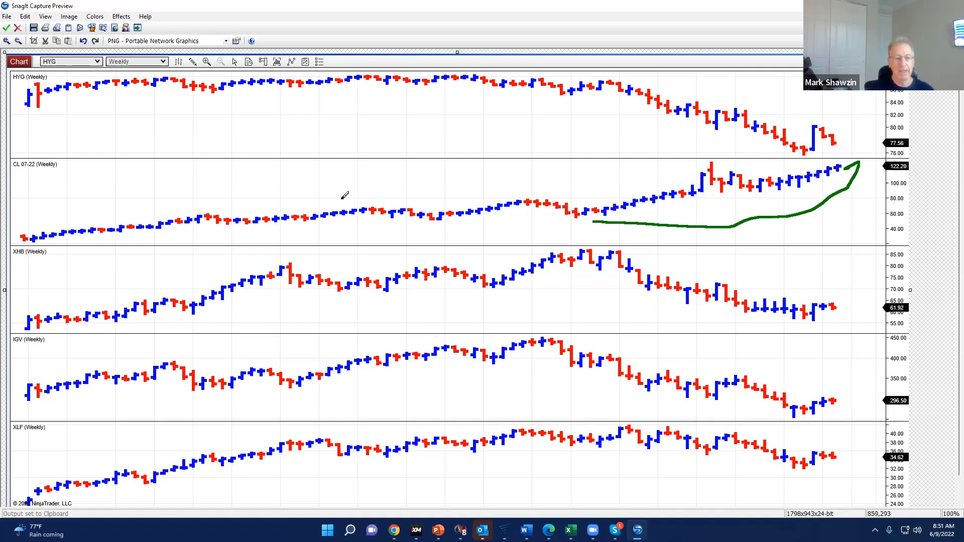
left_click(83, 41)
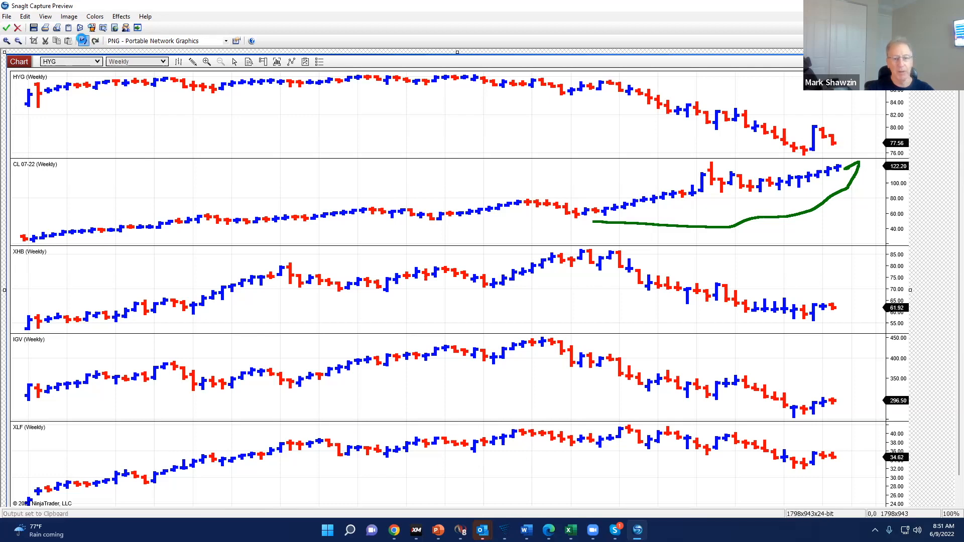
left_click(82, 27)
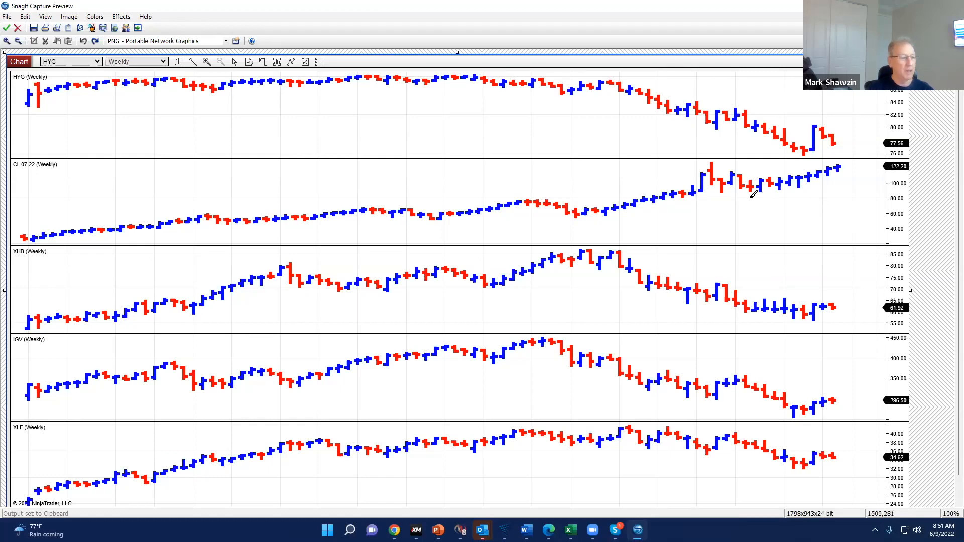
mouse_move(569, 261)
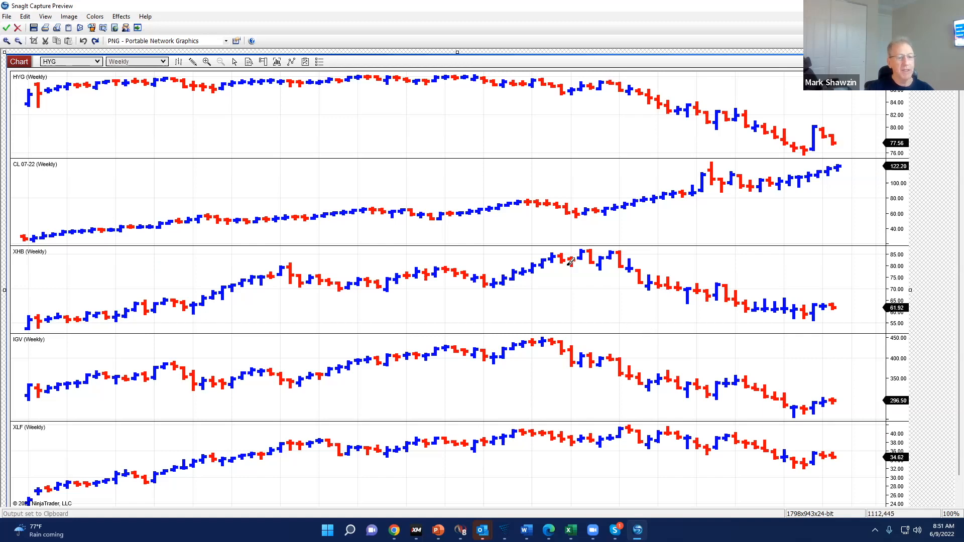
mouse_move(22, 258)
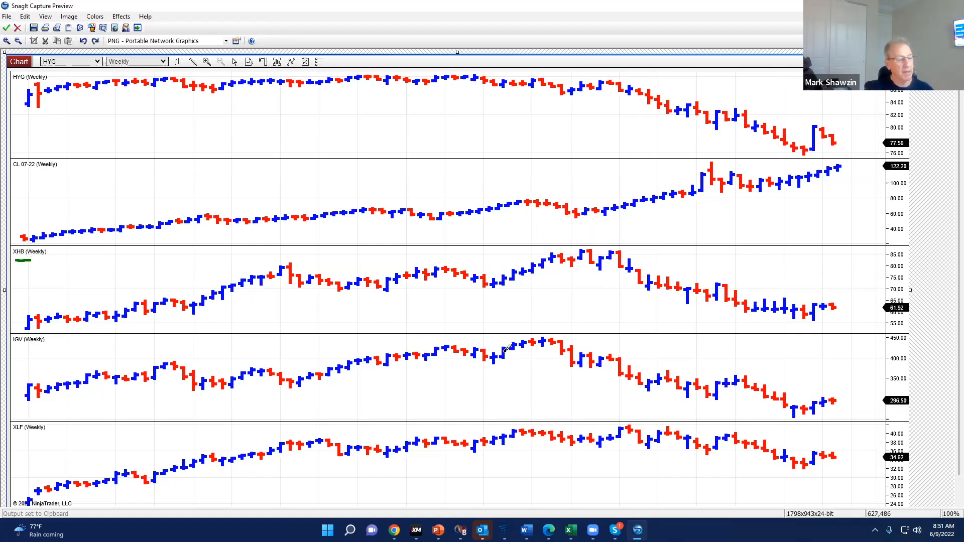
mouse_move(569, 249)
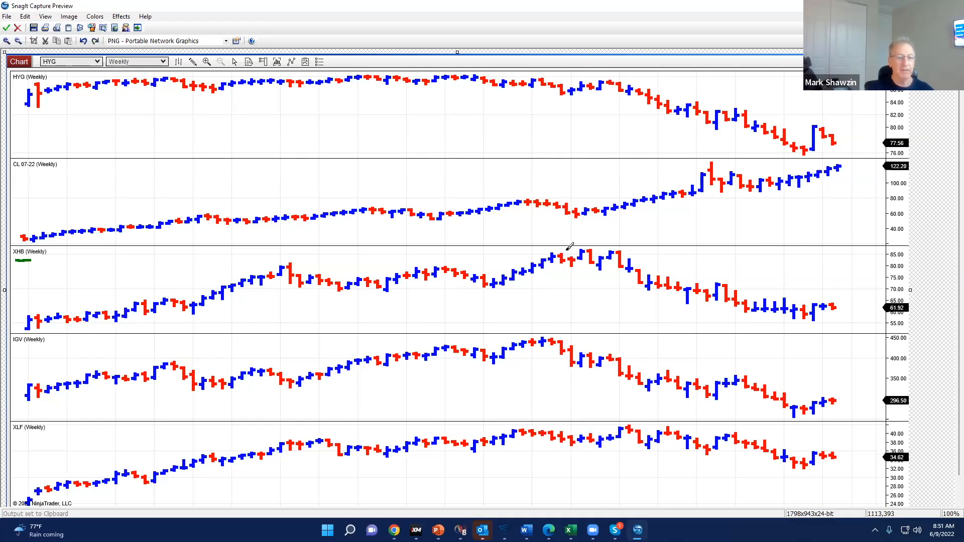
left_click_drag(557, 258, 618, 252)
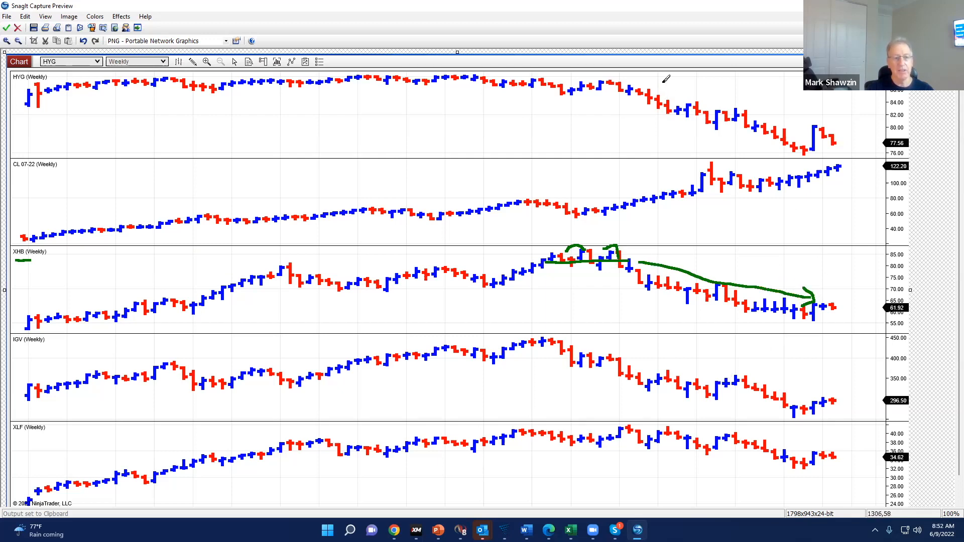
left_click_drag(661, 83, 793, 132)
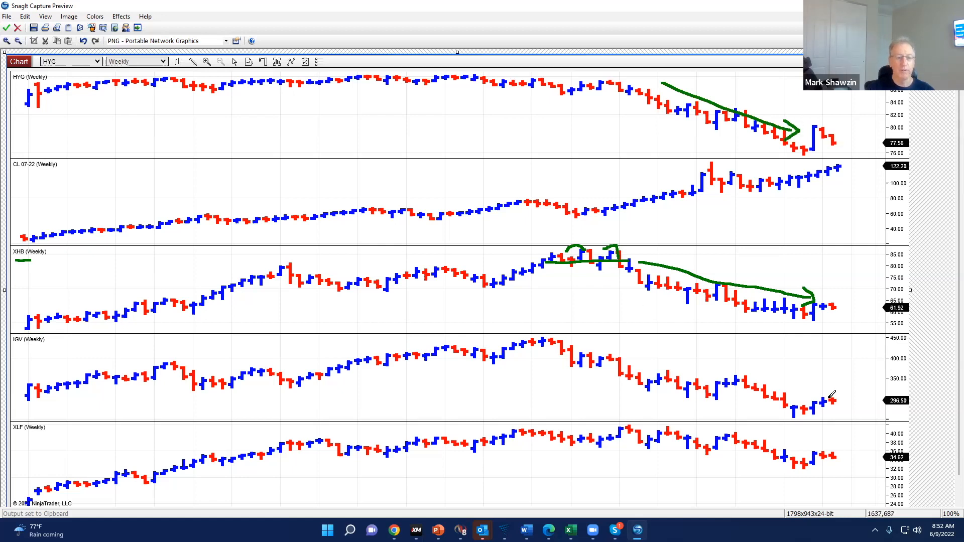
mouse_move(793, 313)
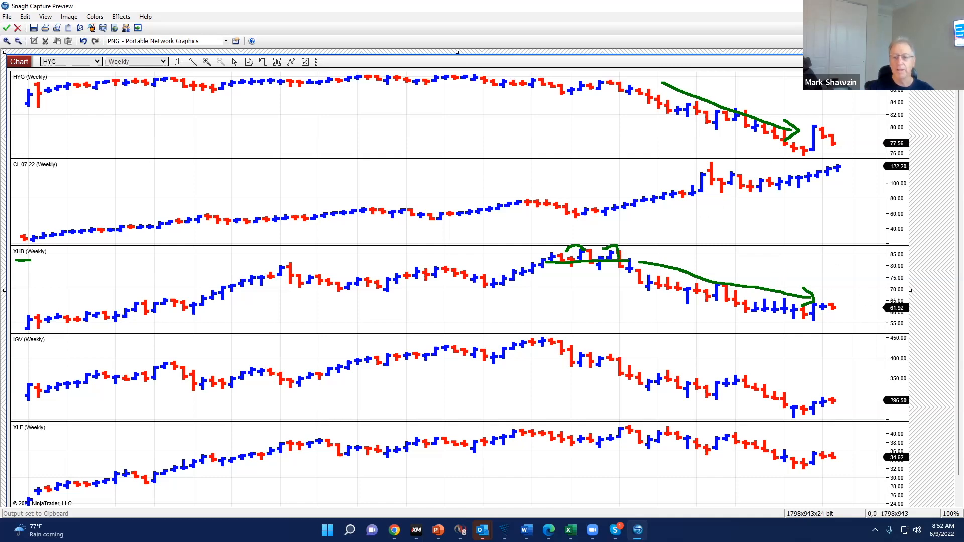
mouse_move(143, 104)
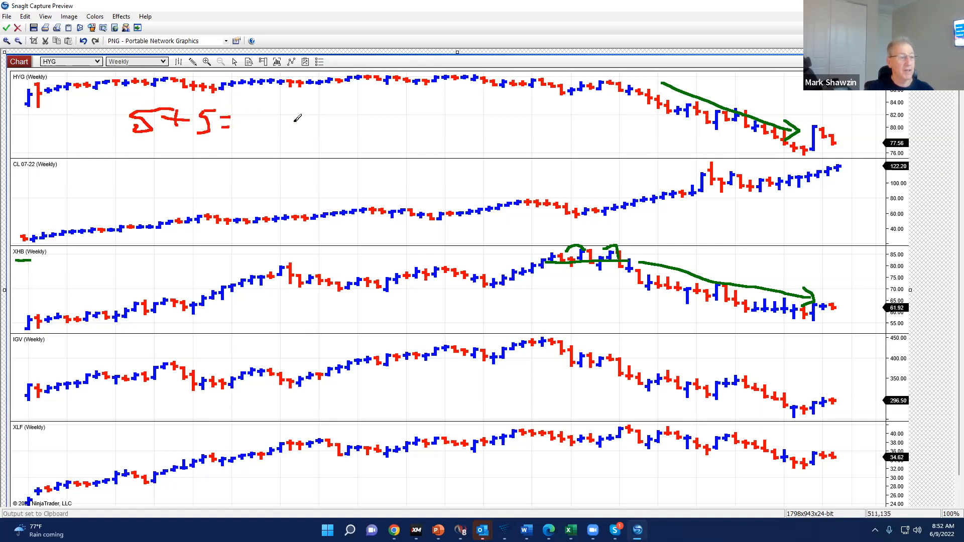
Handwrite a circled red 'RECESSION' on HYG and a boxed '$5+' and '5%' note.
left_click_drag(267, 129, 326, 123)
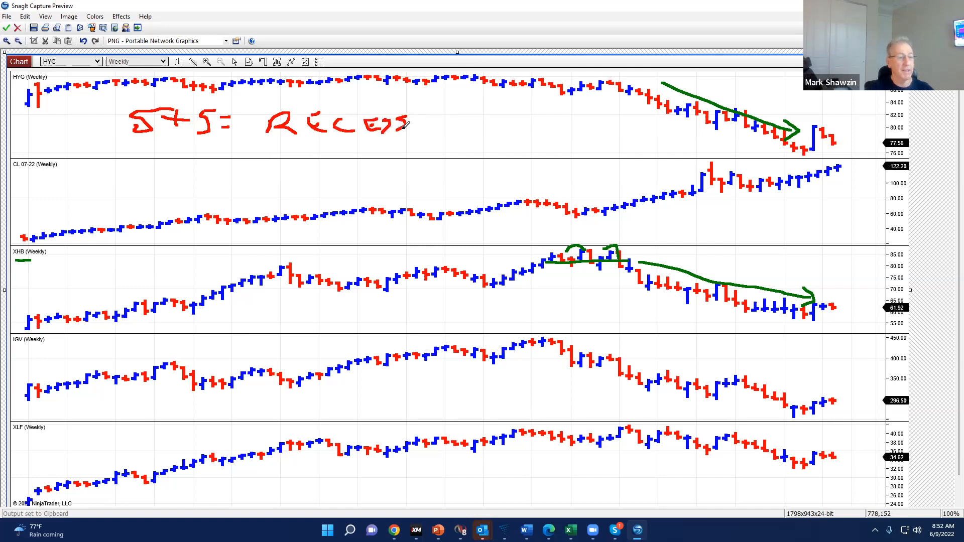
left_click_drag(412, 126, 492, 123)
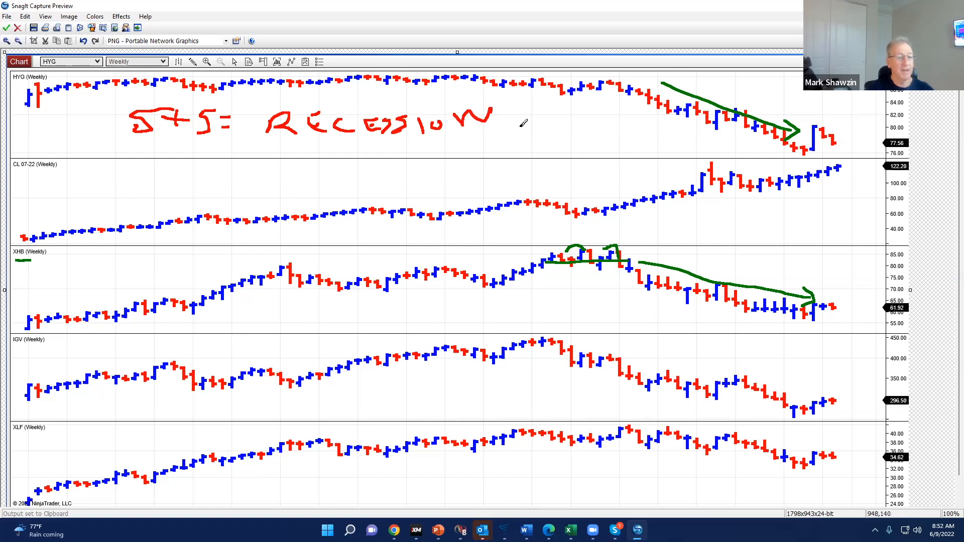
mouse_move(811, 212)
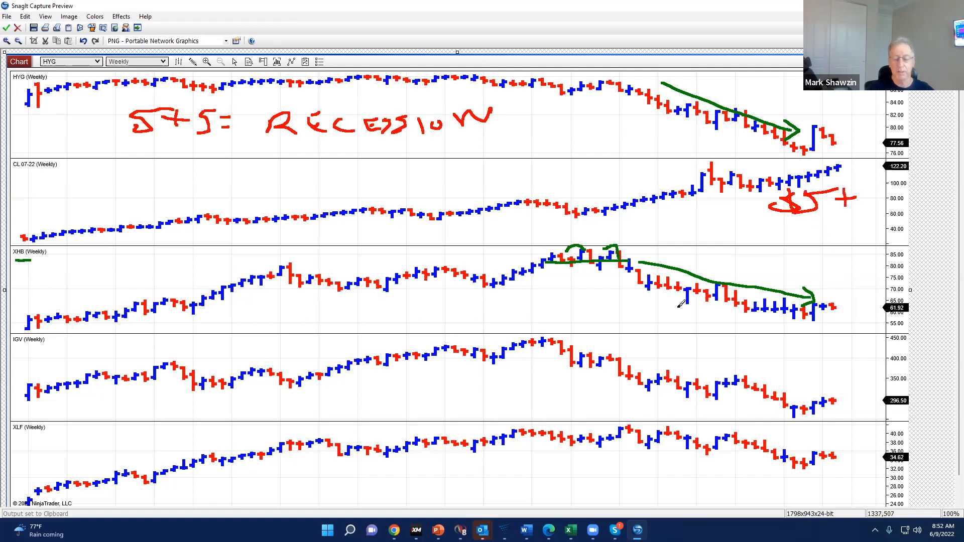
mouse_move(695, 323)
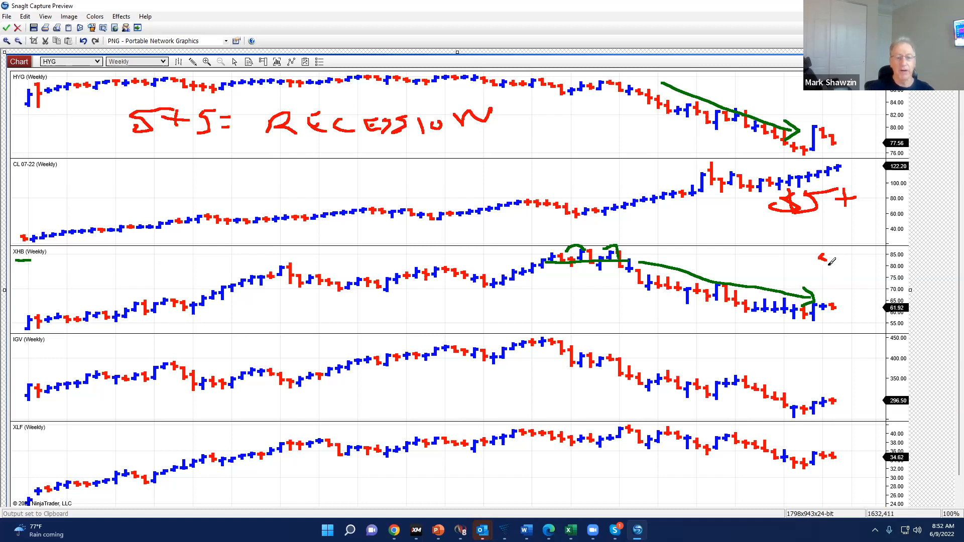
left_click_drag(815, 265, 839, 255)
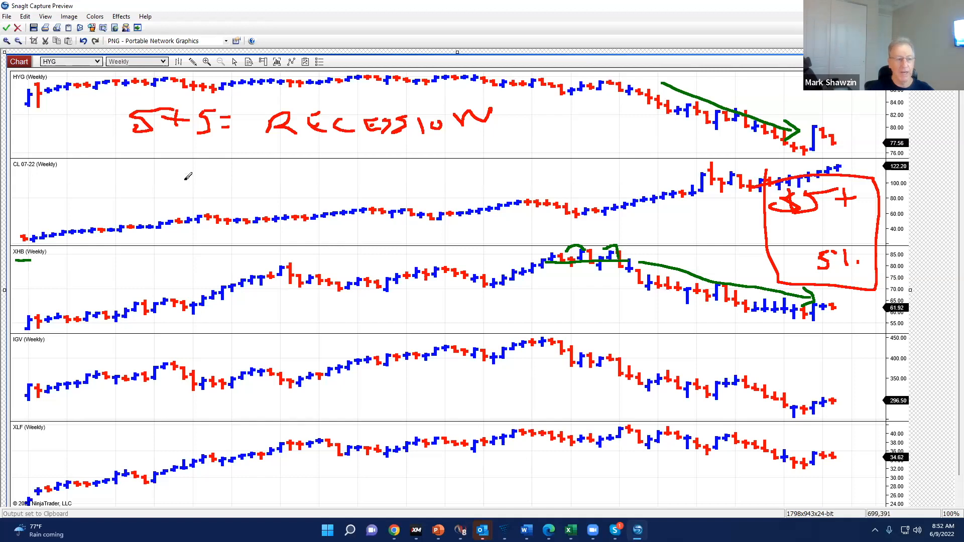
left_click_drag(266, 148, 594, 144)
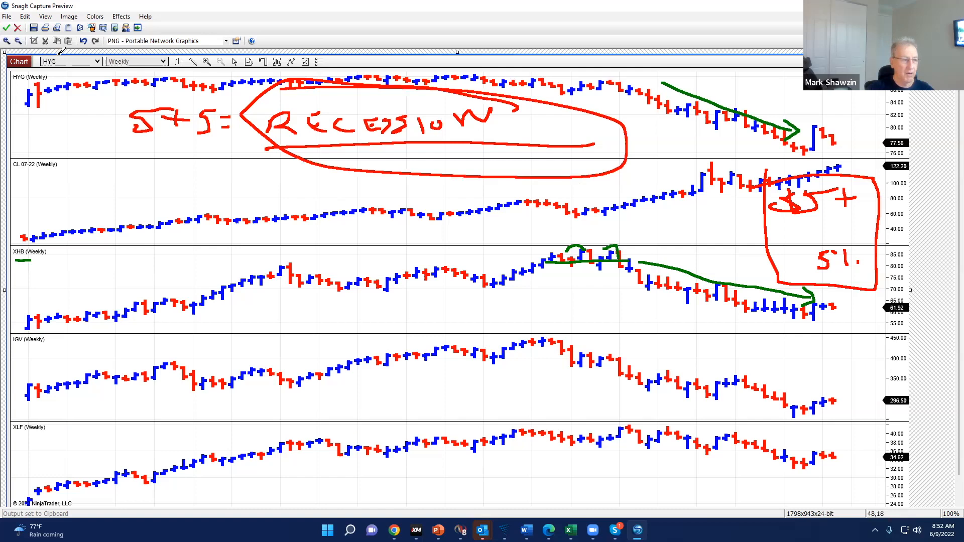
Undo the red RECESSION and S+S notes plus the green XHB arcs, trend line and arrows.
left_click(82, 41)
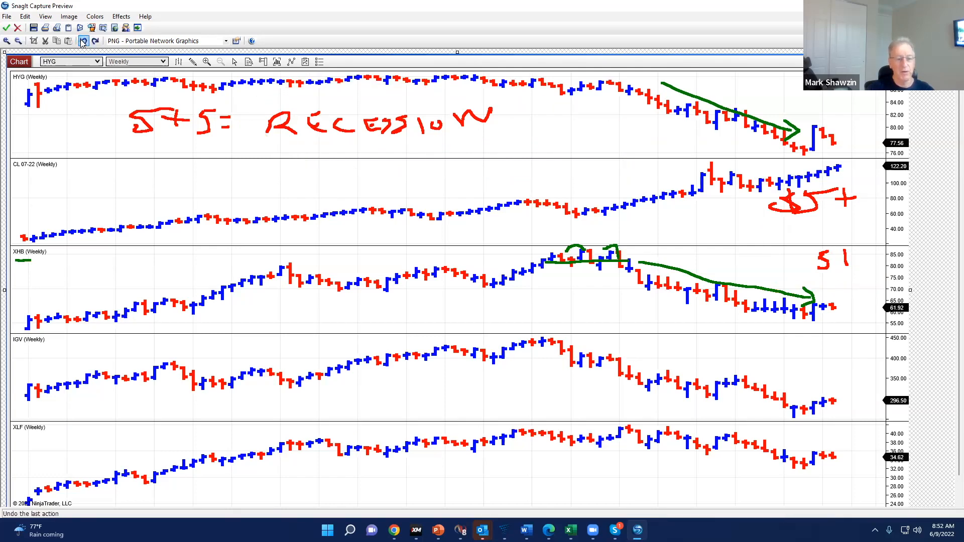
left_click(82, 41)
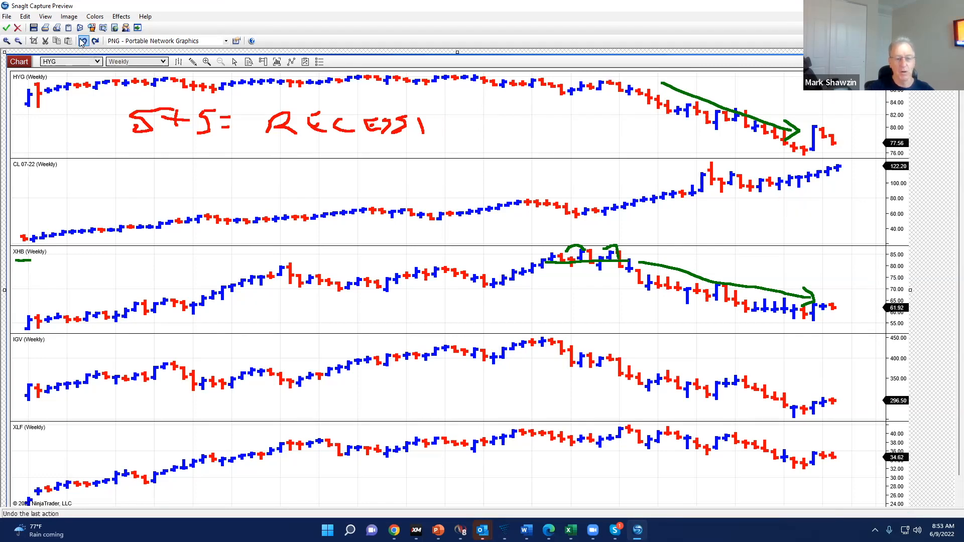
left_click(80, 40)
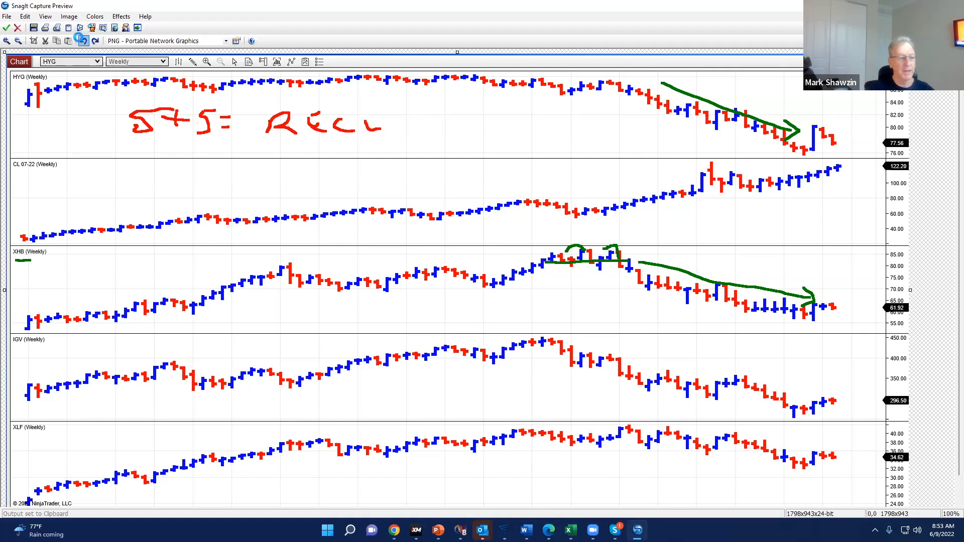
left_click(81, 41)
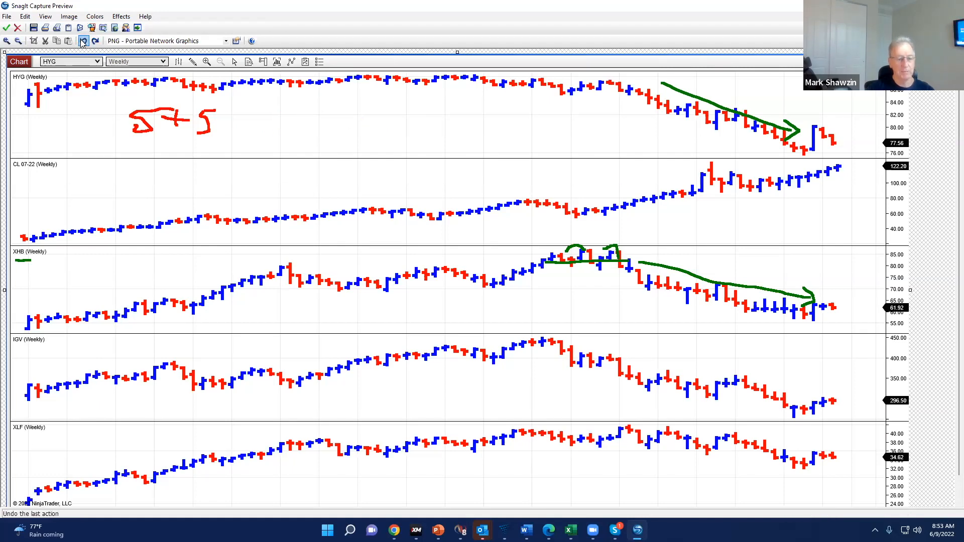
left_click(82, 40)
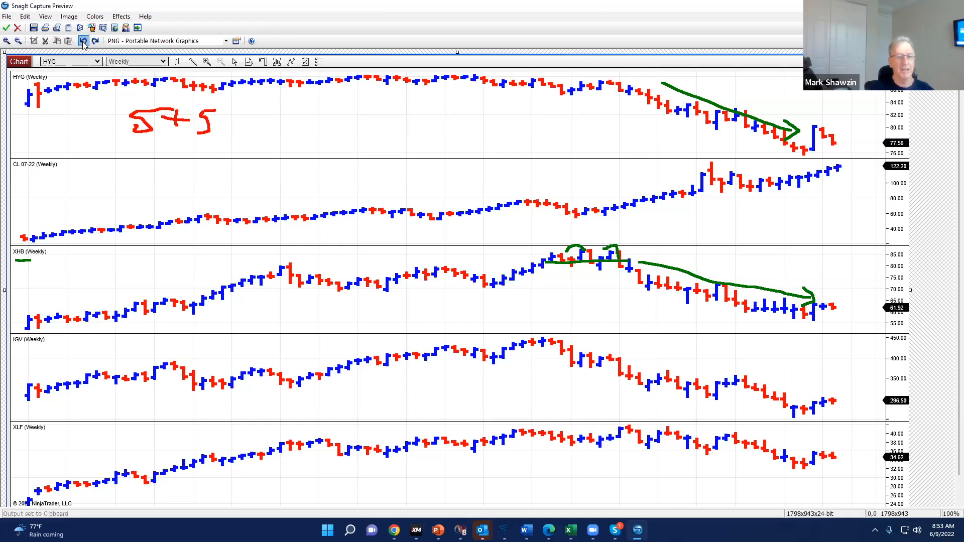
left_click(83, 40)
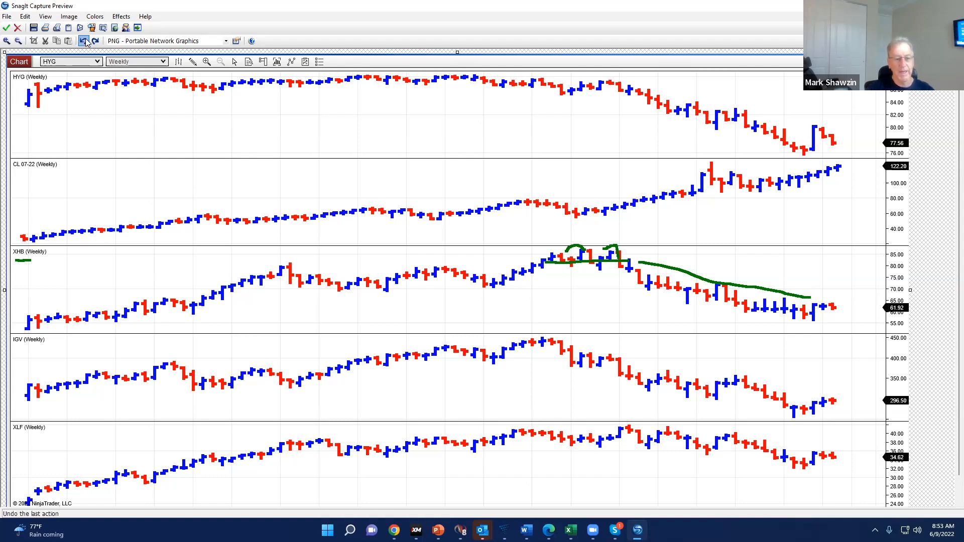
left_click(85, 41)
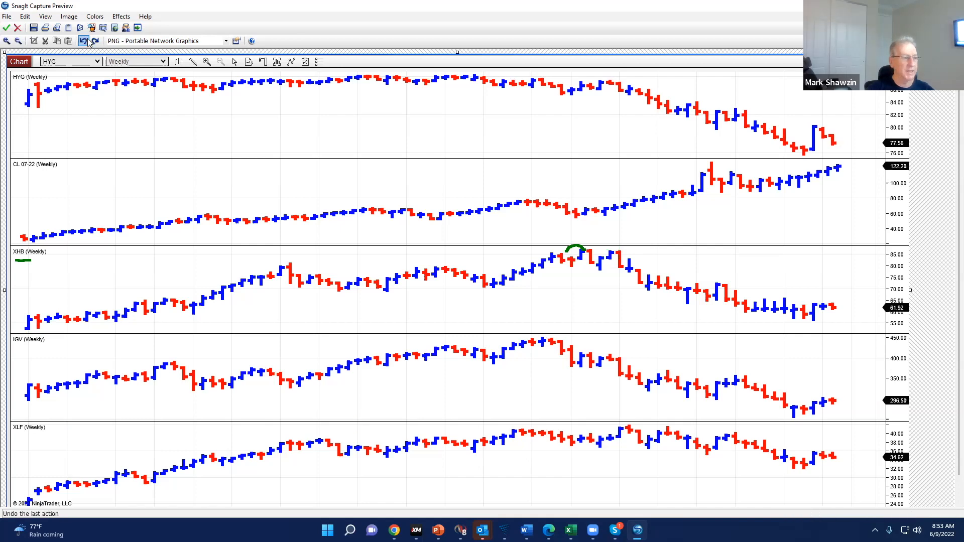
left_click(85, 41)
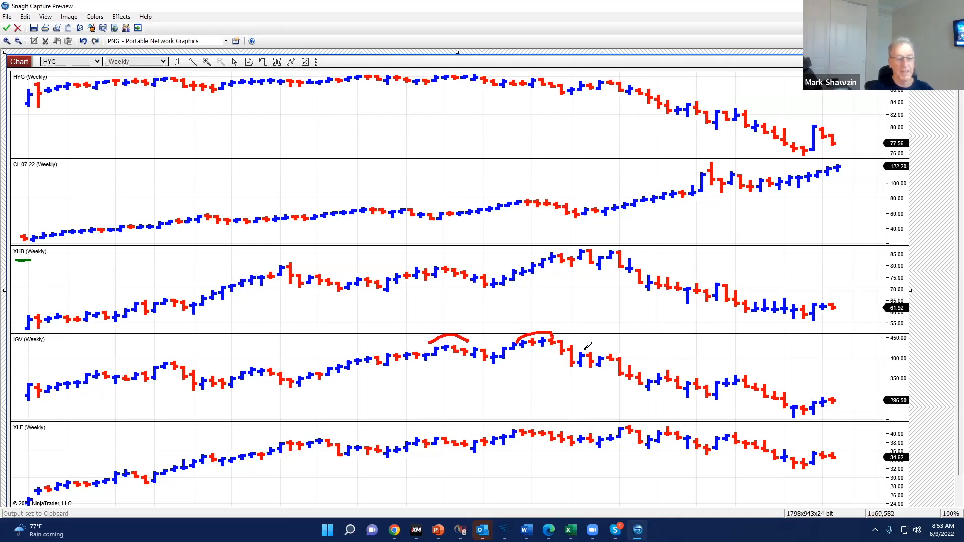
Add a red arc over IGV's failed high and red trend arrows across IGV, HYG and CL.
left_click_drag(581, 363, 621, 353)
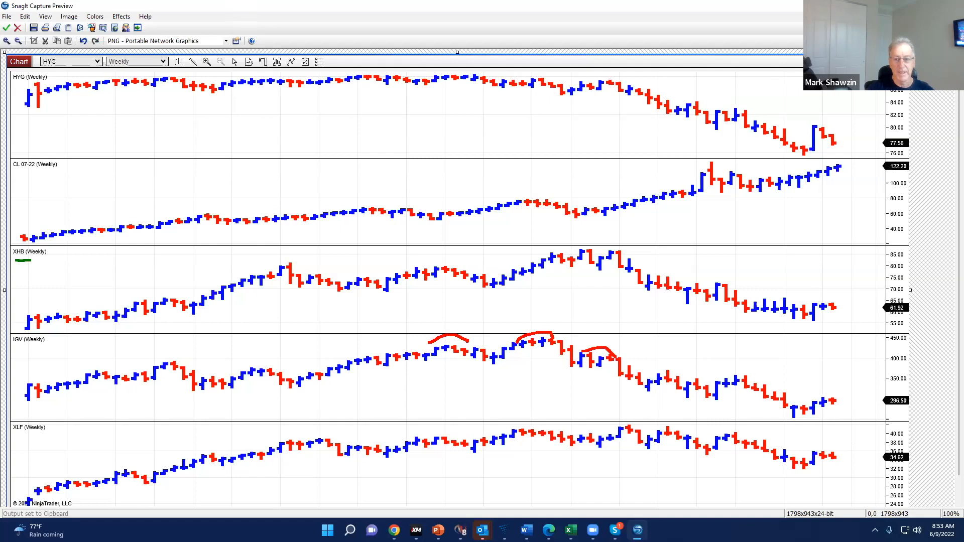
left_click_drag(541, 347, 799, 394)
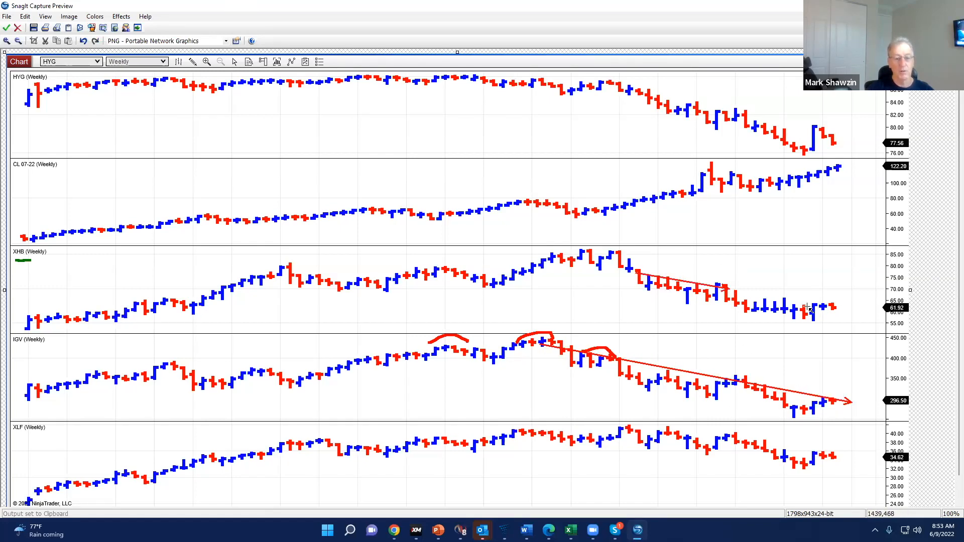
left_click_drag(623, 227, 802, 202)
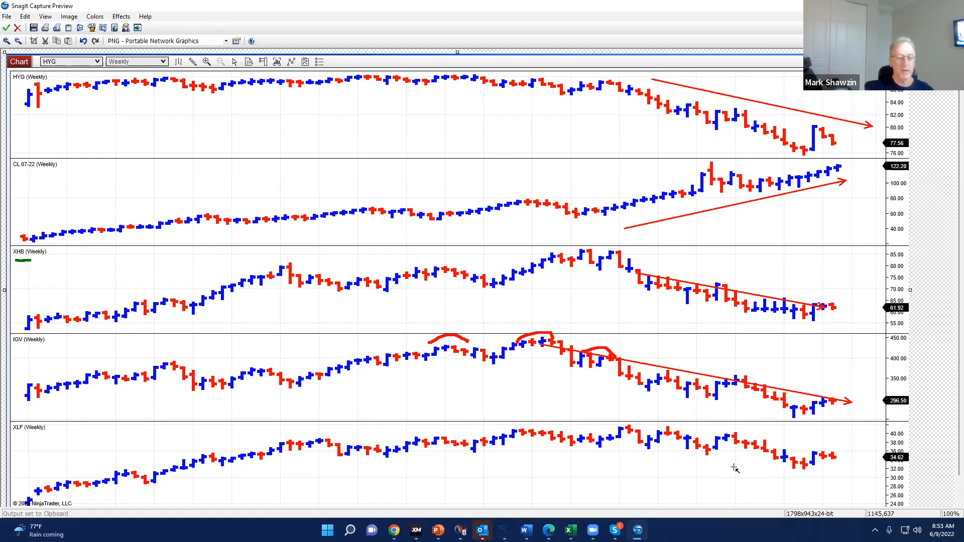
mouse_move(757, 487)
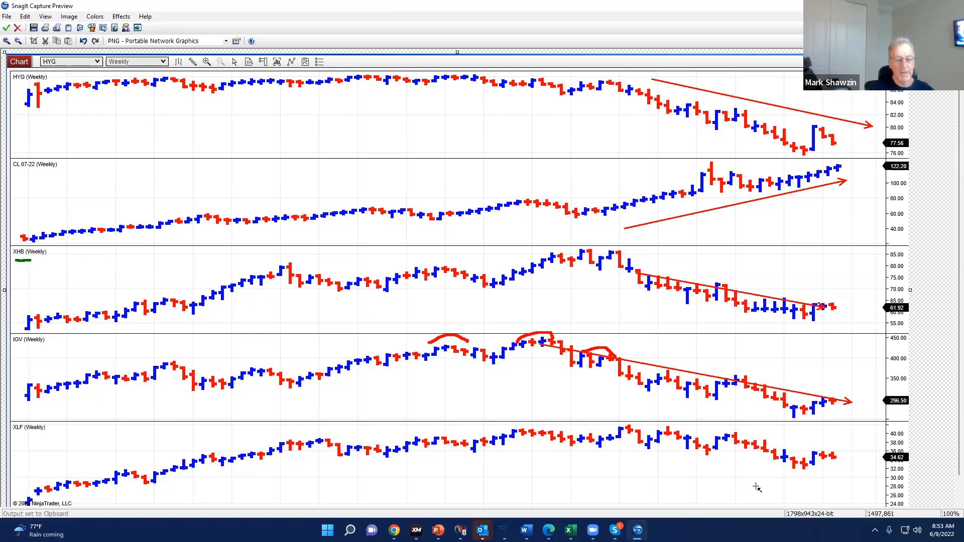
mouse_move(410, 466)
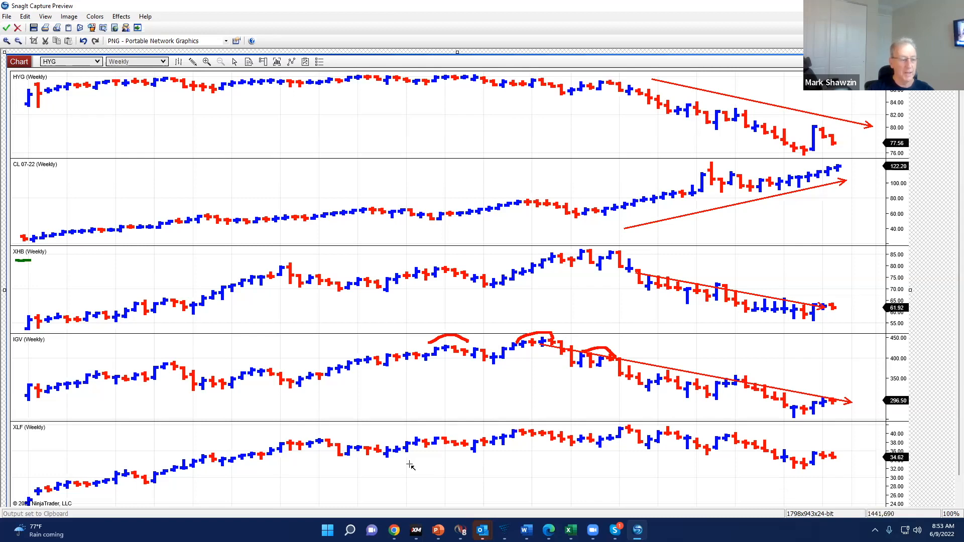
mouse_move(690, 457)
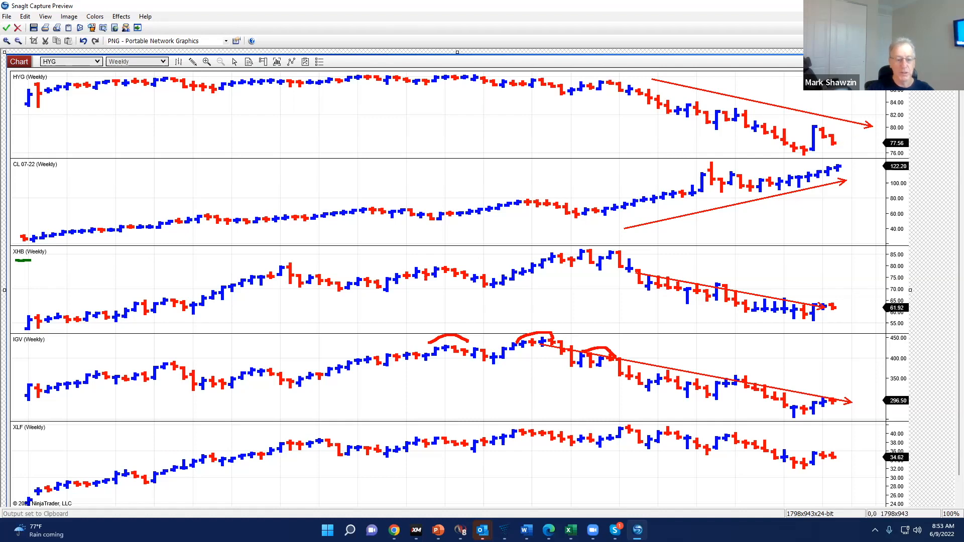
Draw green arcs over XLF's failed highs and a green downtrend arrow over its recent bars.
left_click_drag(618, 431, 639, 418)
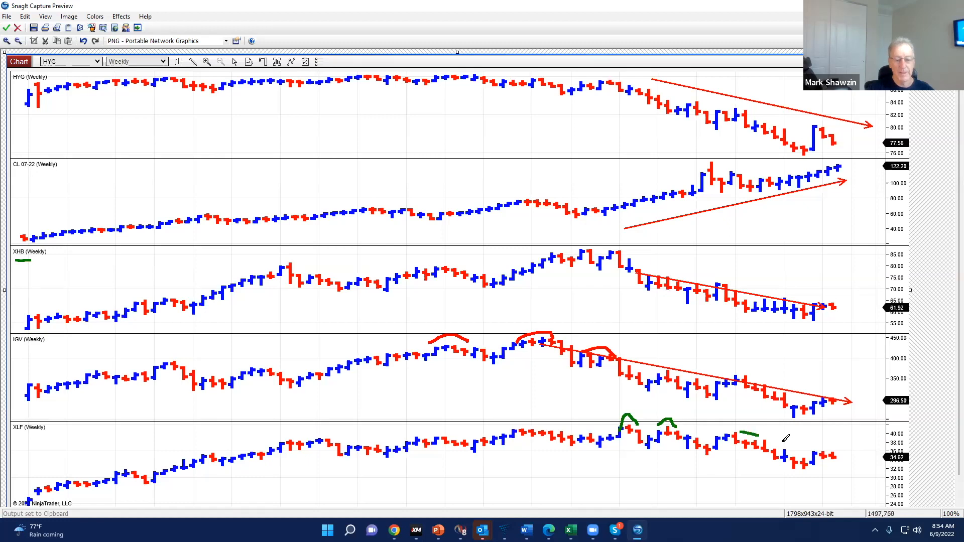
left_click_drag(732, 433, 842, 455)
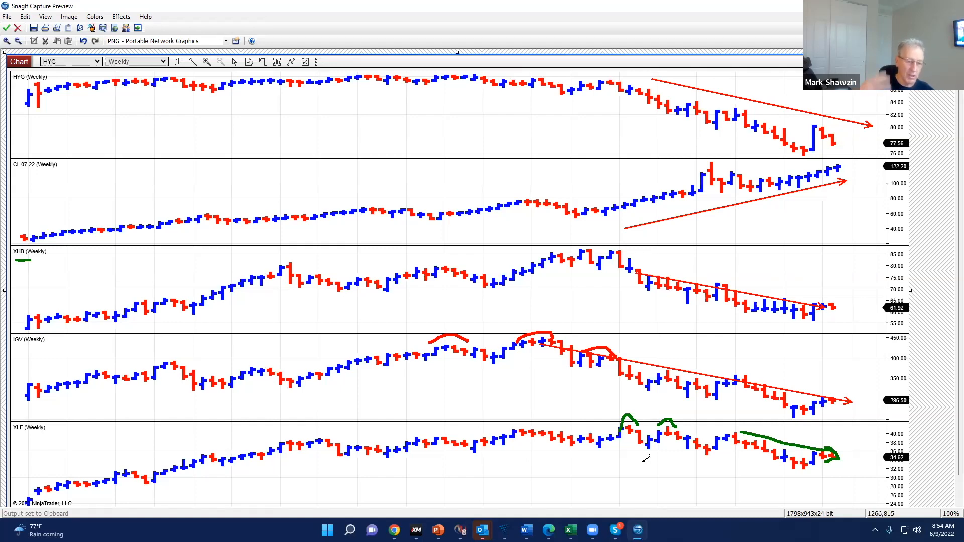
mouse_move(741, 386)
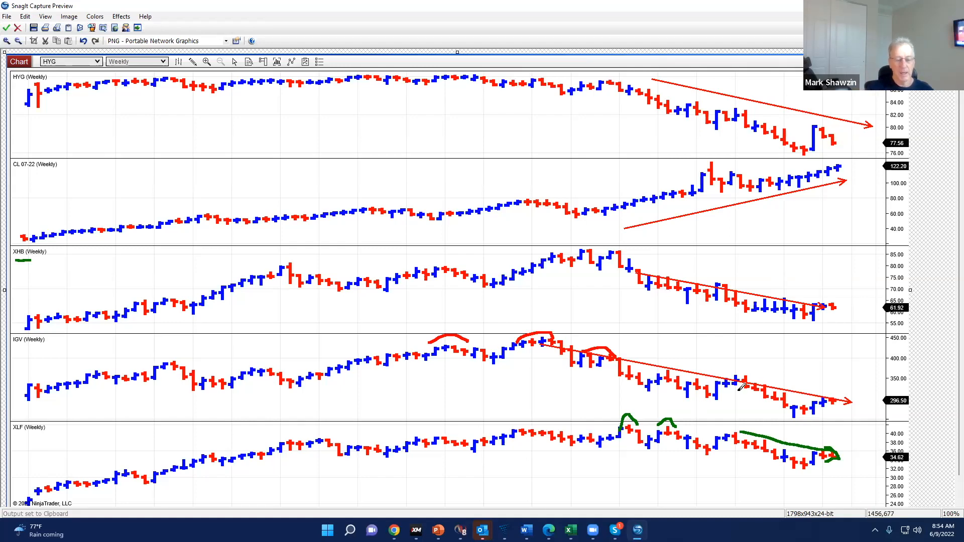
mouse_move(639, 359)
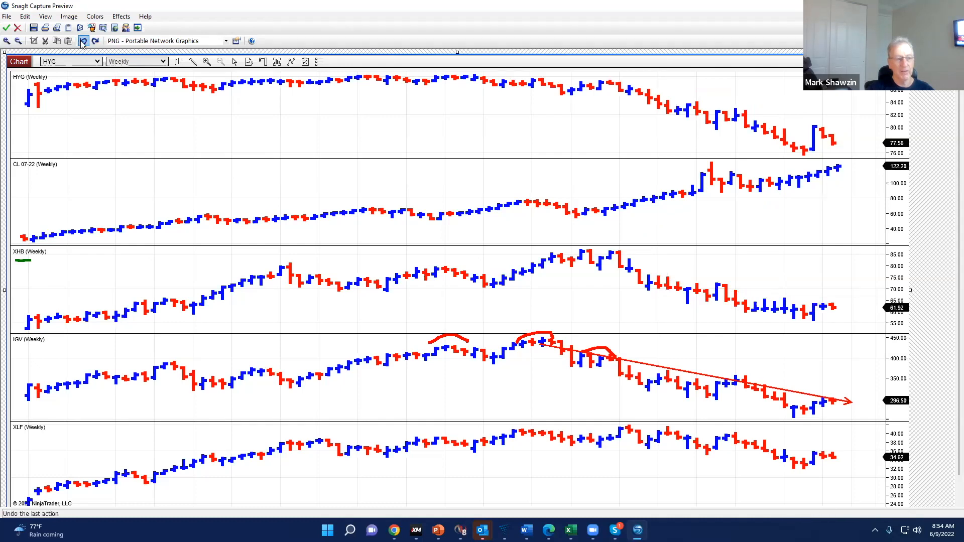
Replace IGV marks with a red CL up arrow and green HYG down arrow, then close.
left_click(83, 40)
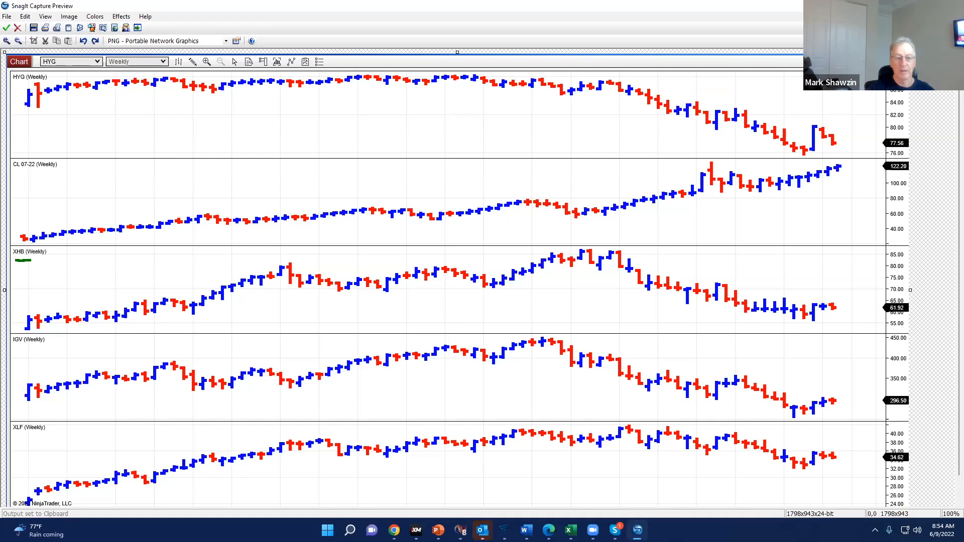
left_click_drag(630, 228, 846, 183)
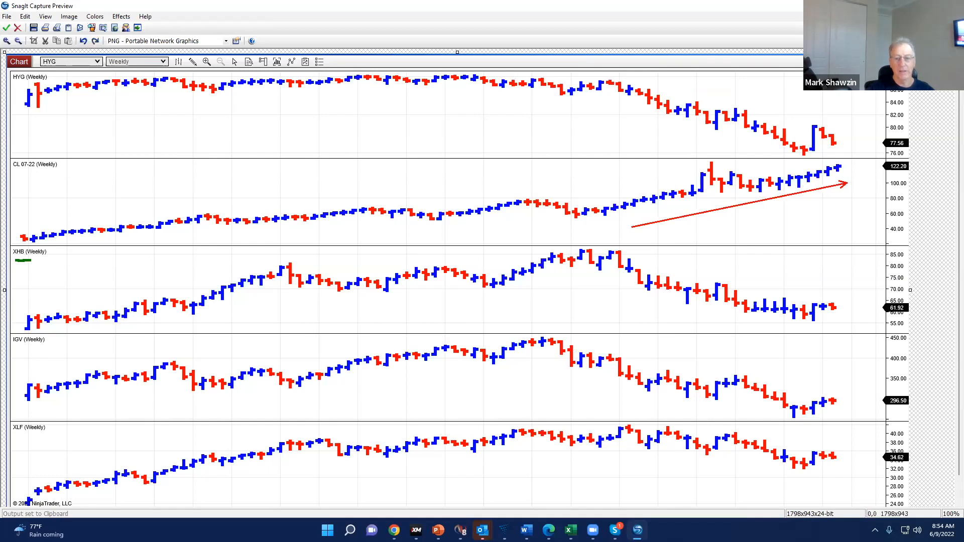
mouse_move(674, 75)
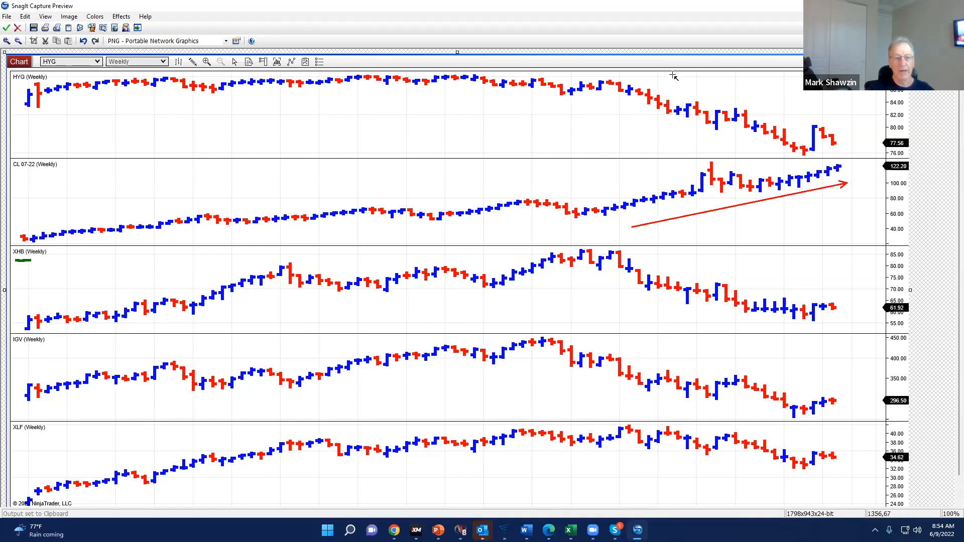
left_click_drag(664, 71, 812, 132)
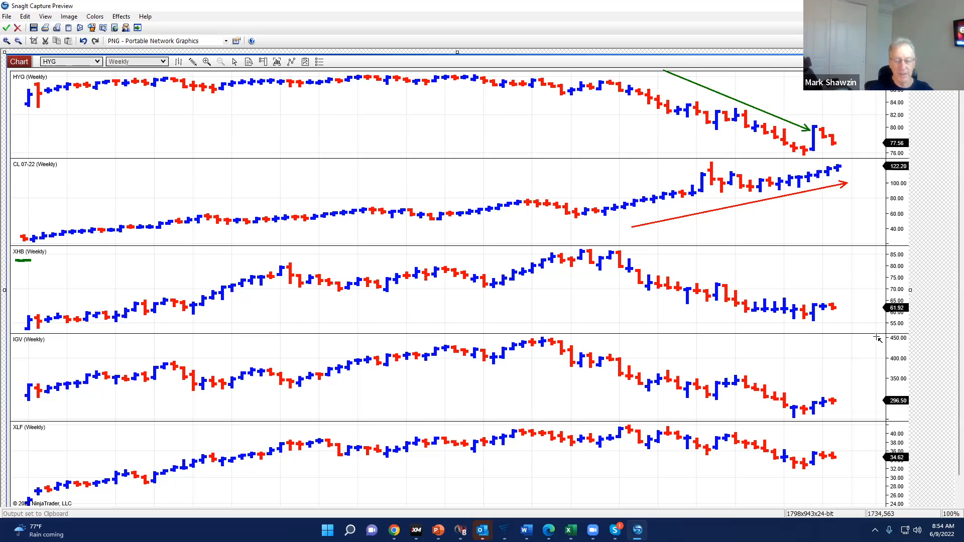
mouse_move(563, 122)
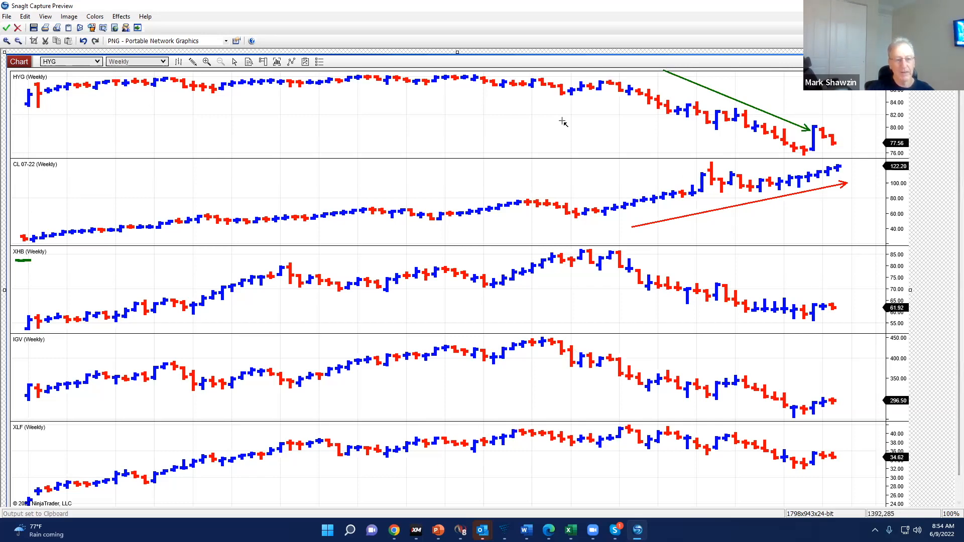
mouse_move(841, 252)
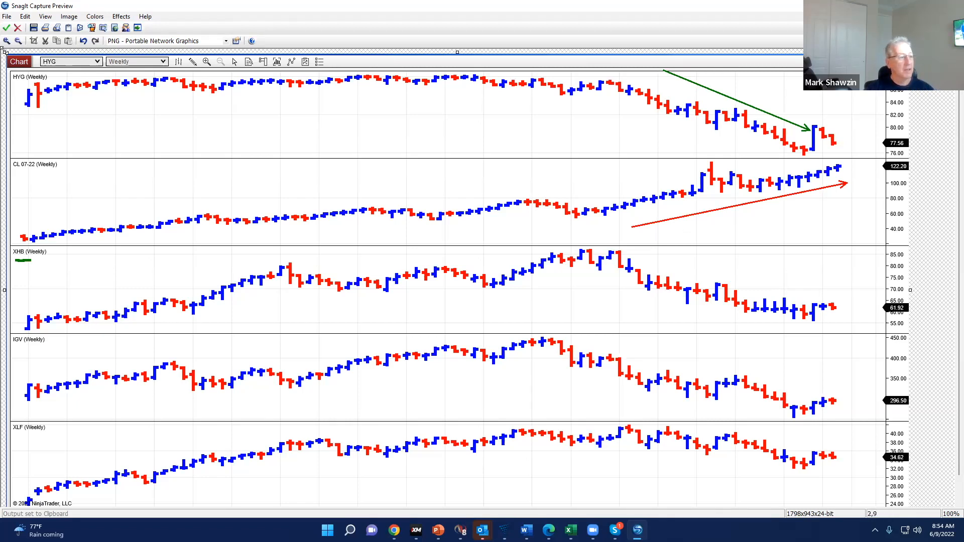
left_click(18, 28)
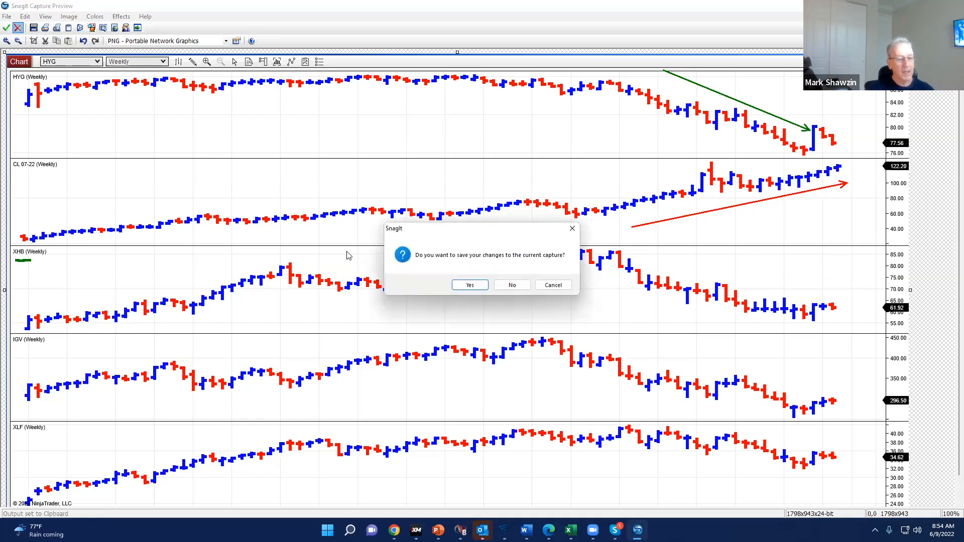
left_click(512, 285)
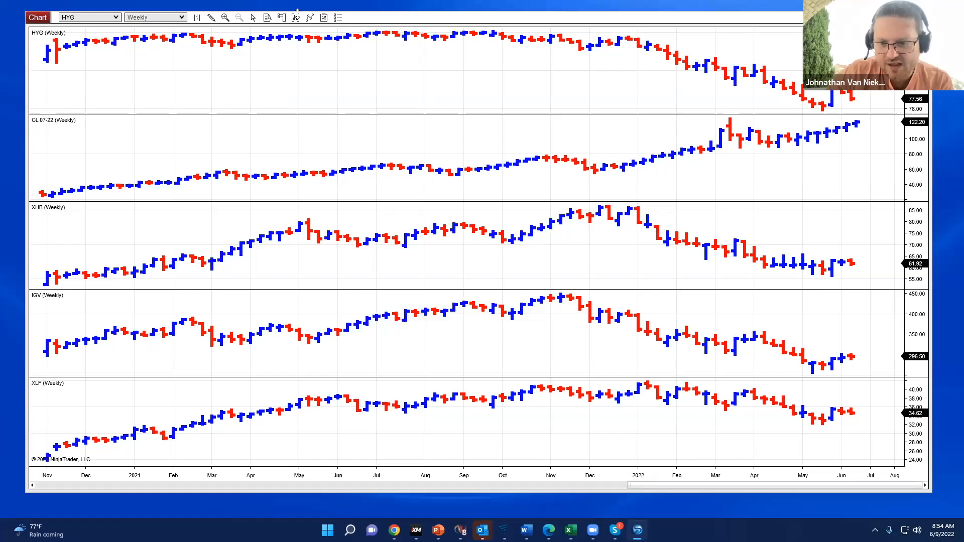
Remove the HYG, CL 07-22 and other ETF series in the chart's Data Series settings.
left_click(295, 16)
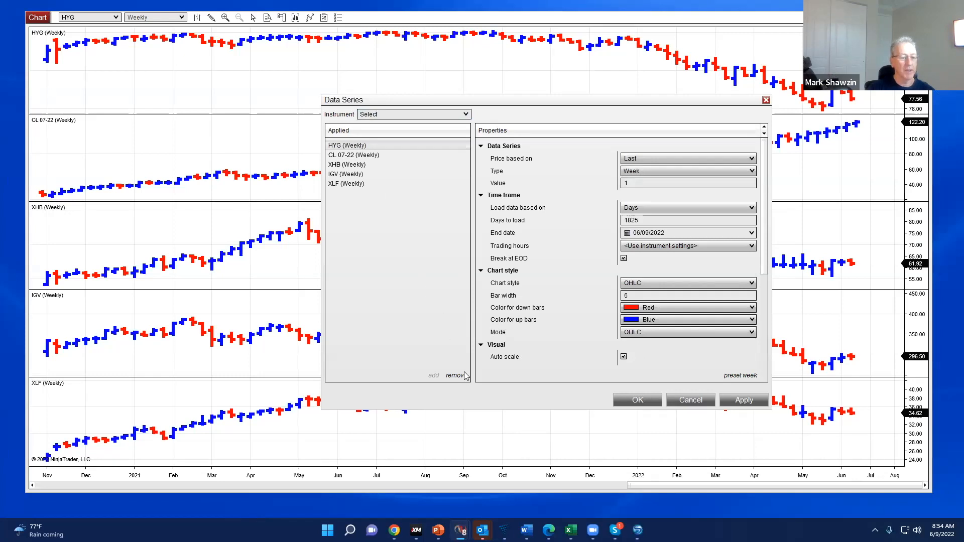
left_click(455, 376)
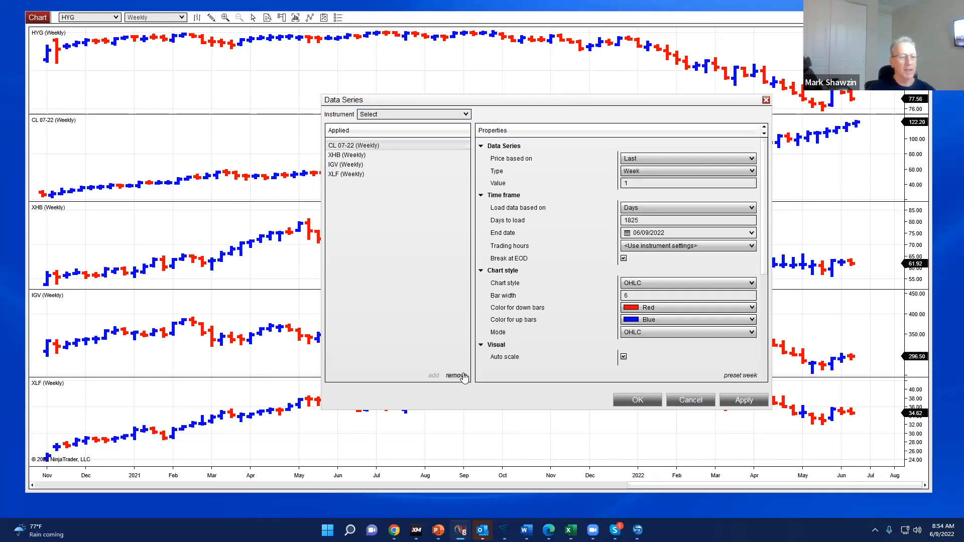
left_click(455, 376)
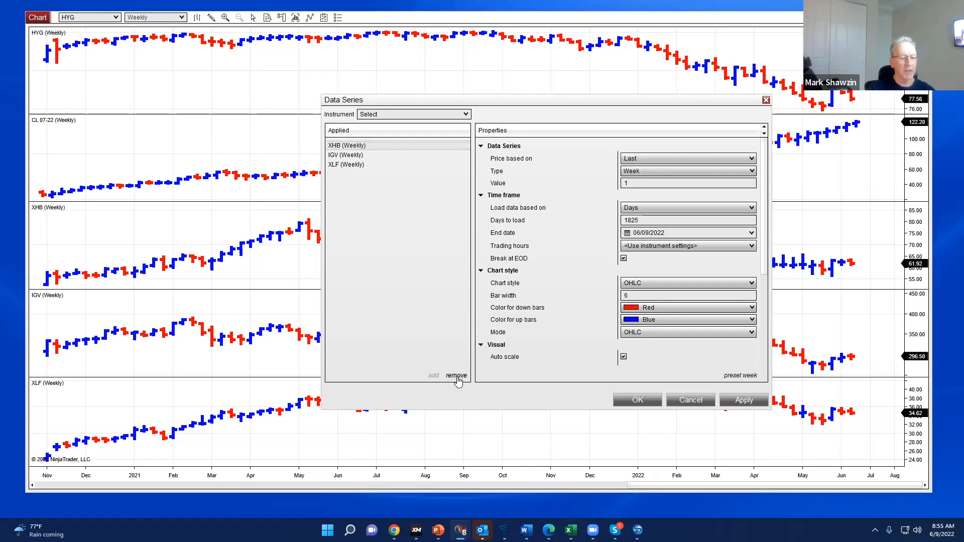
left_click(455, 376)
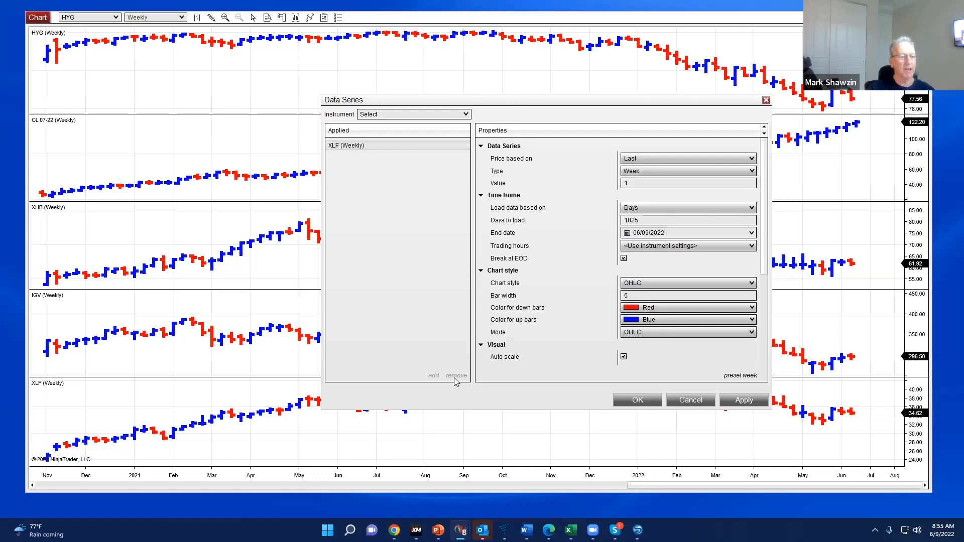
mouse_move(371, 178)
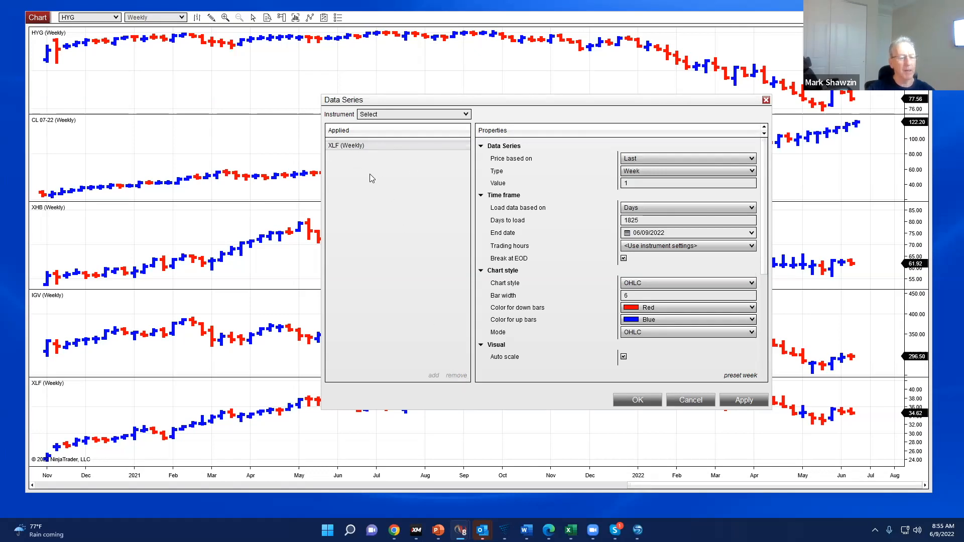
Add PowerShares QQQ, remove XLF, apply the changes and switch the chart to daily bars.
left_click(411, 114)
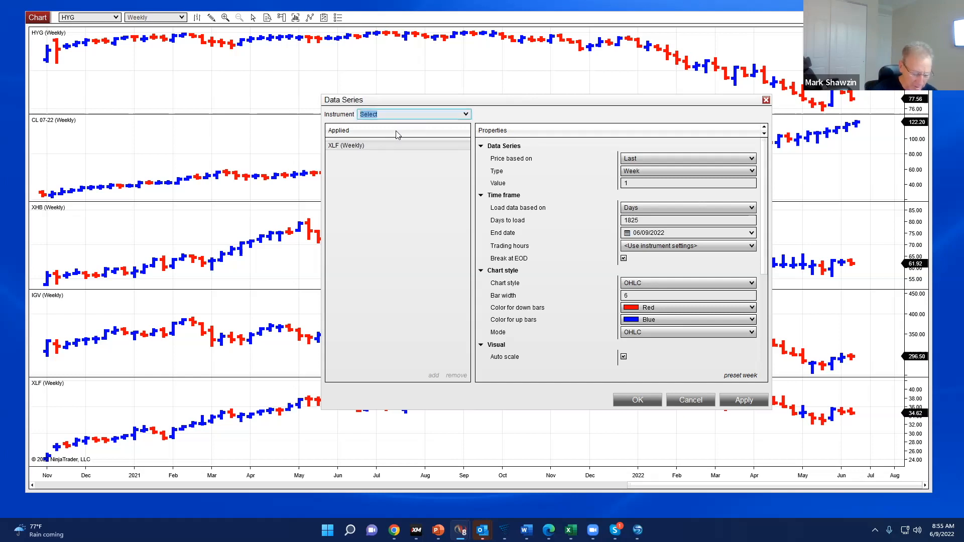
type("QQQ")
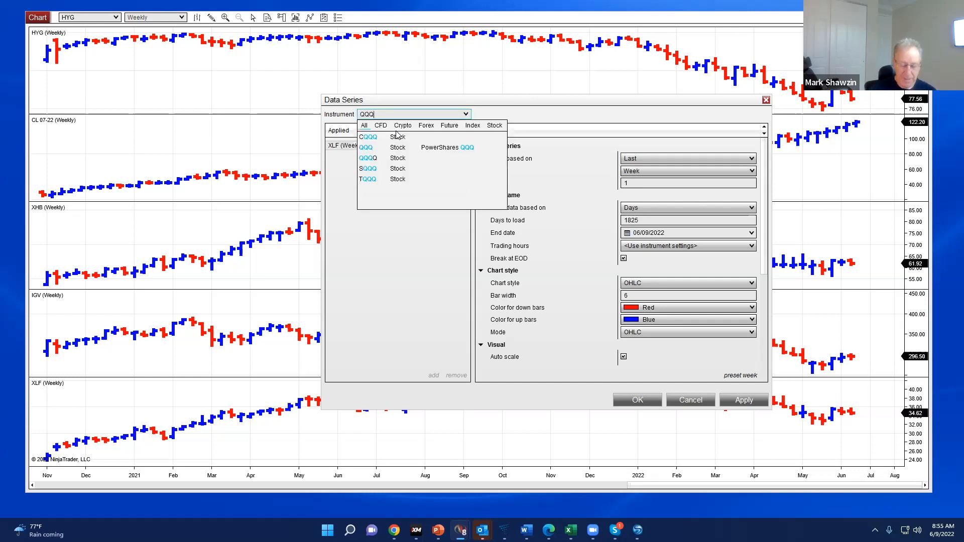
left_click(367, 147)
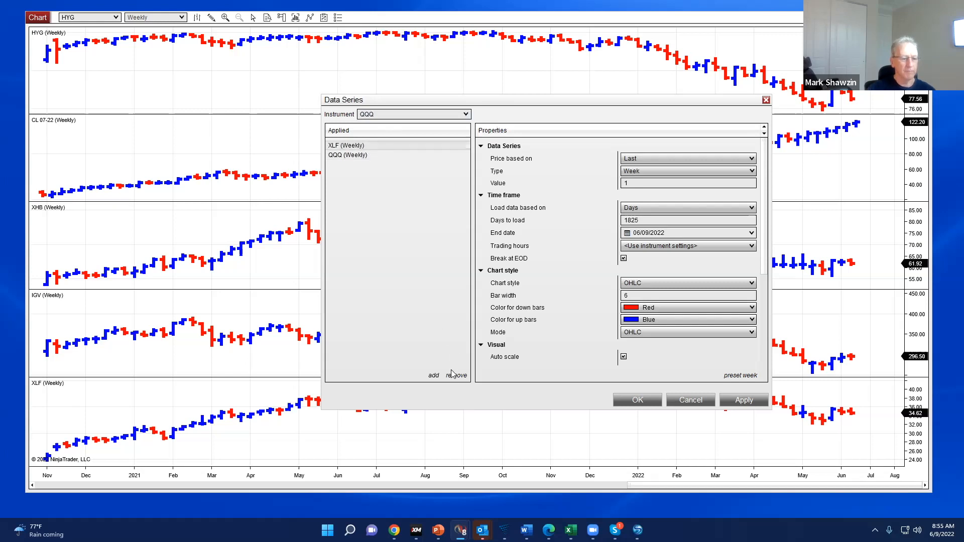
left_click(457, 375)
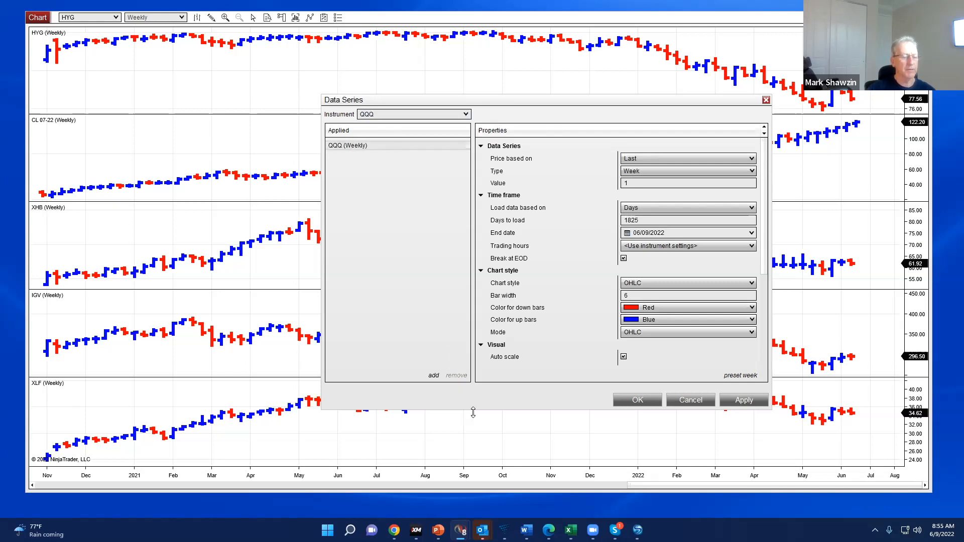
left_click(743, 400)
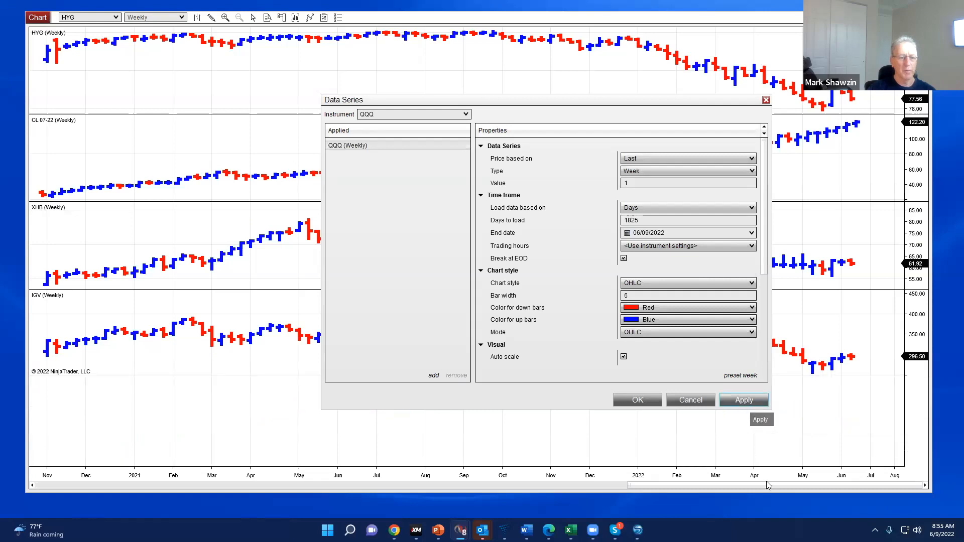
left_click(743, 400)
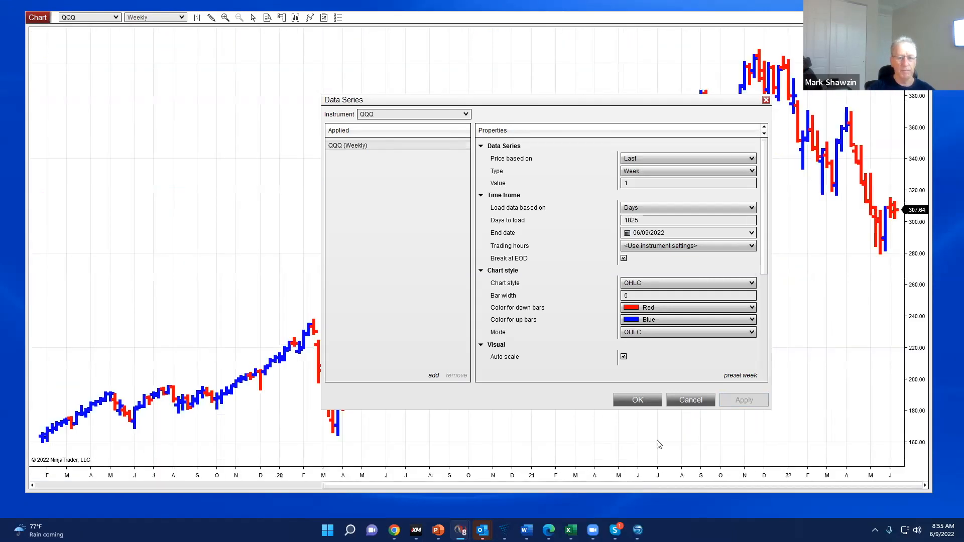
left_click(637, 400)
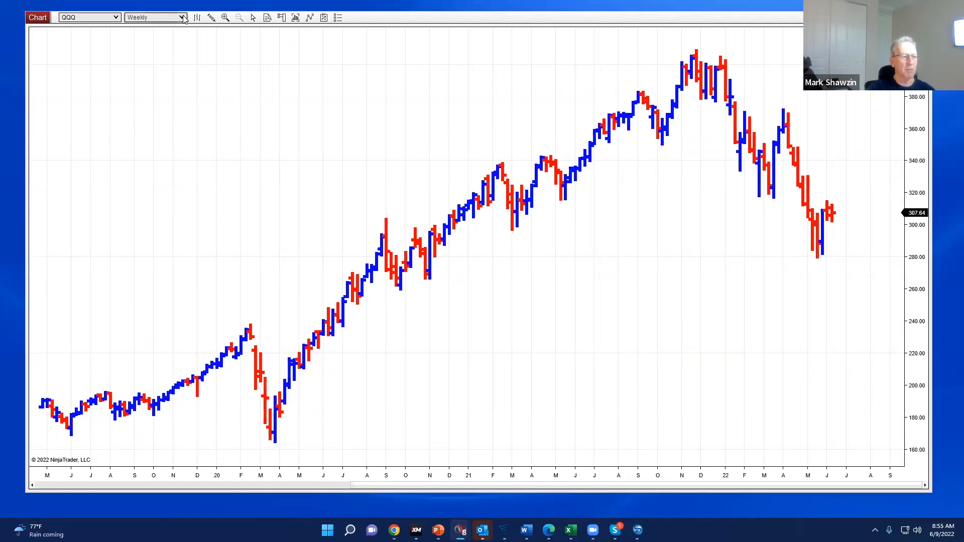
left_click(181, 17)
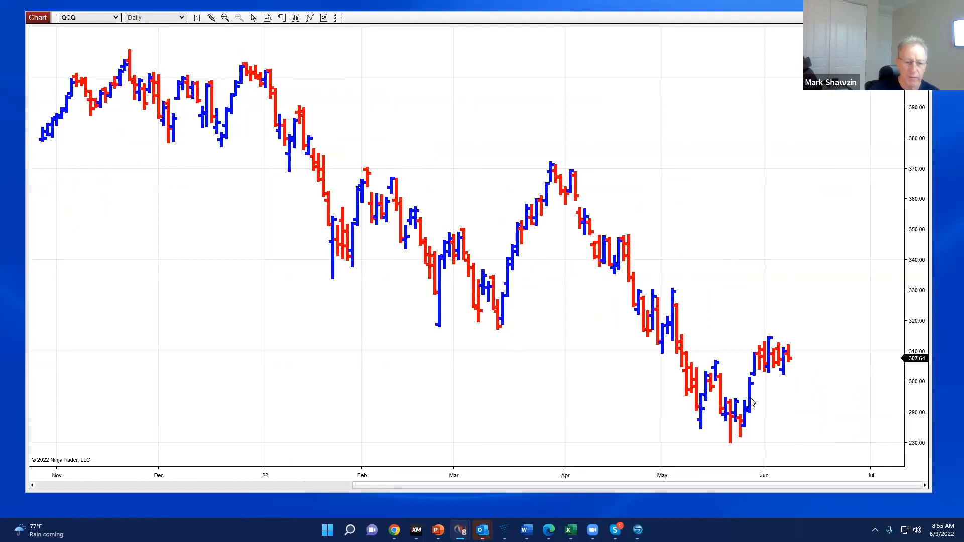
mouse_move(516, 410)
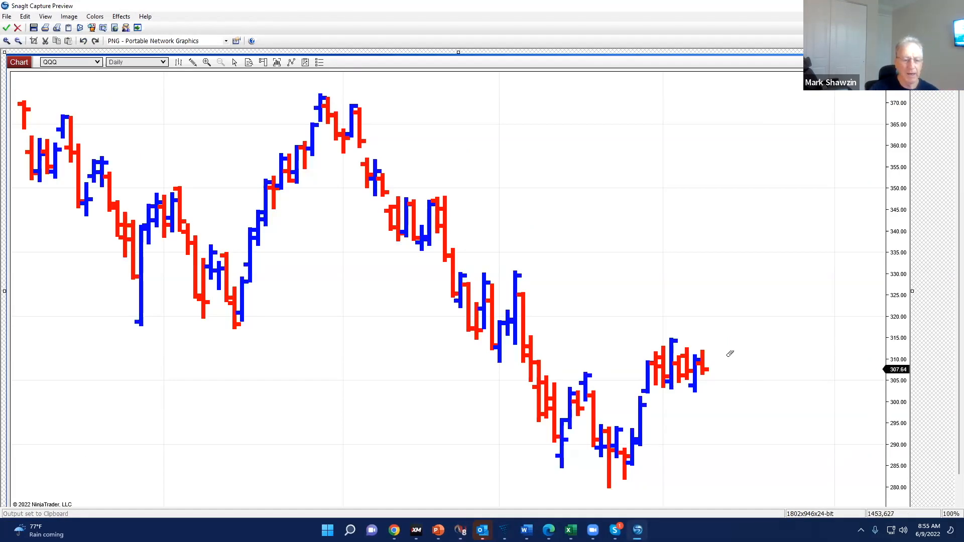
mouse_move(704, 367)
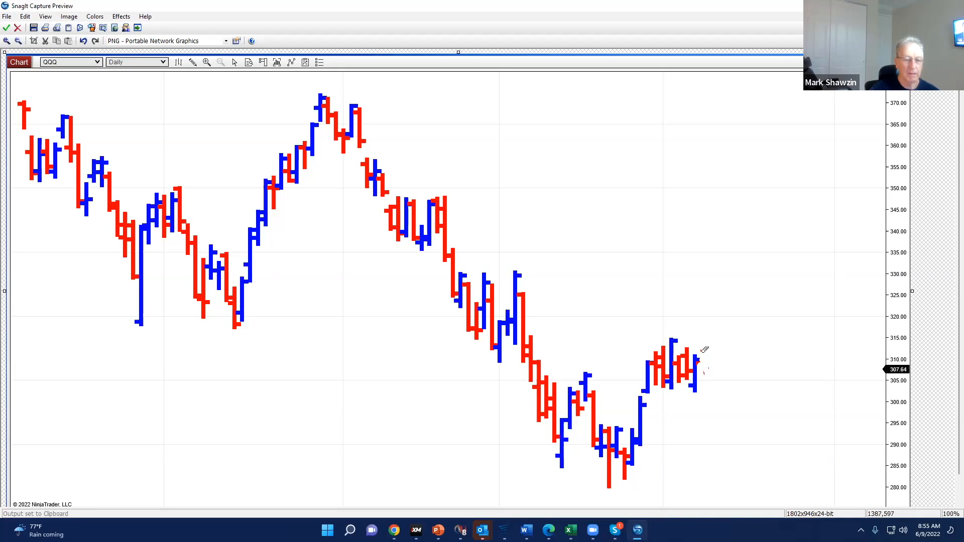
mouse_move(789, 200)
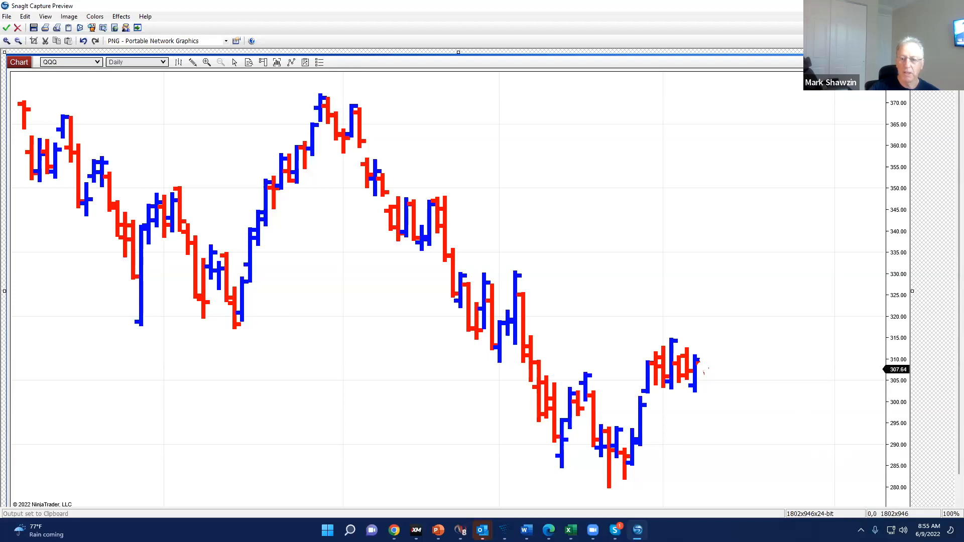
Draw green curves under the two late-May QQQ lows near 280, plus a short extra stroke.
left_click_drag(600, 486, 633, 485)
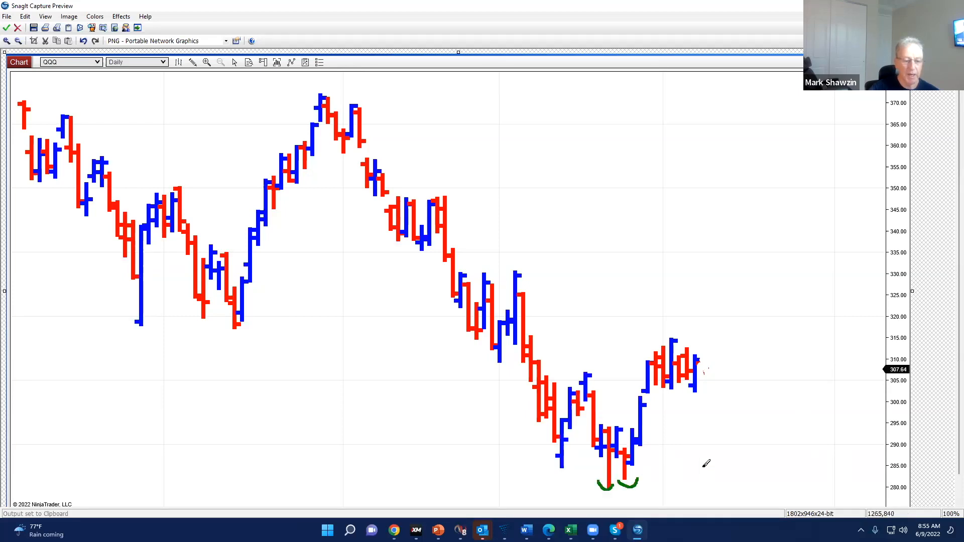
mouse_move(850, 330)
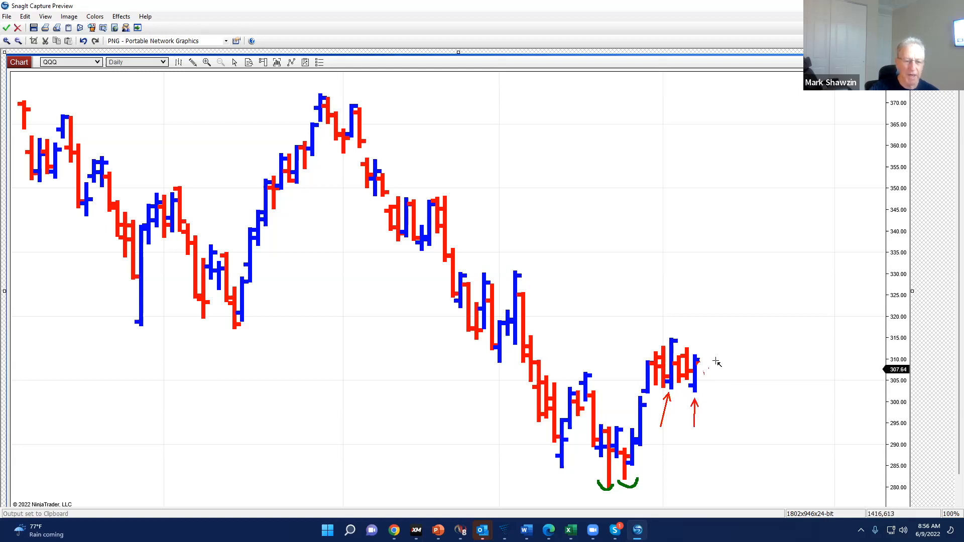
left_click_drag(701, 366, 710, 329)
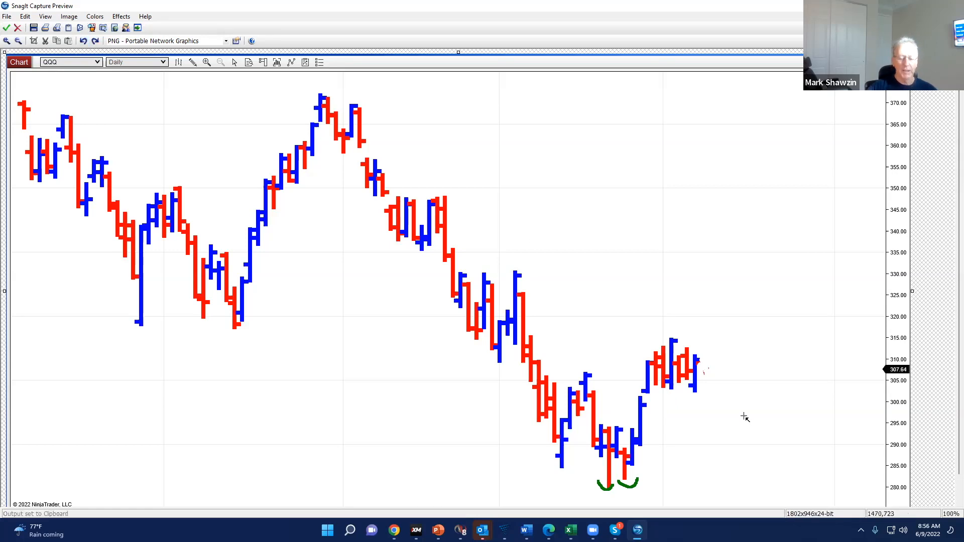
mouse_move(820, 304)
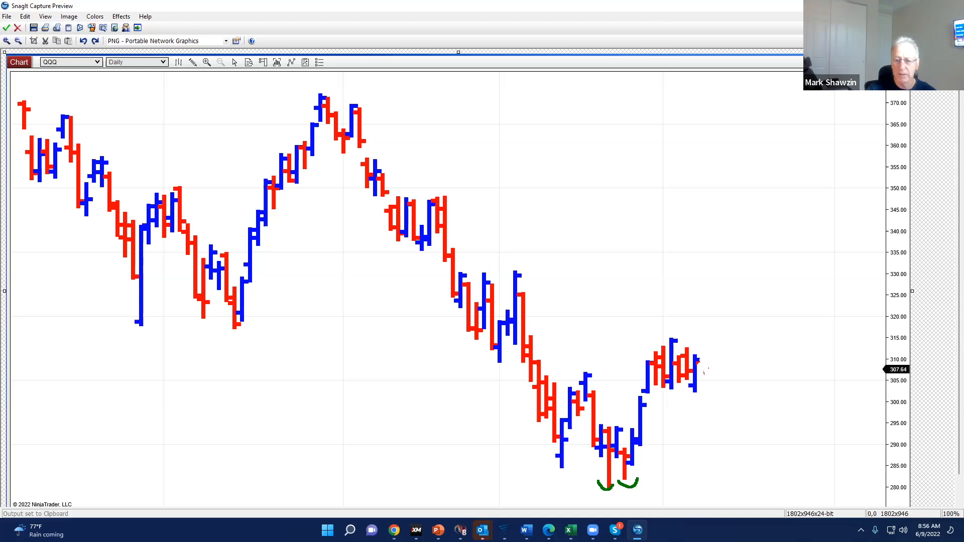
mouse_move(645, 344)
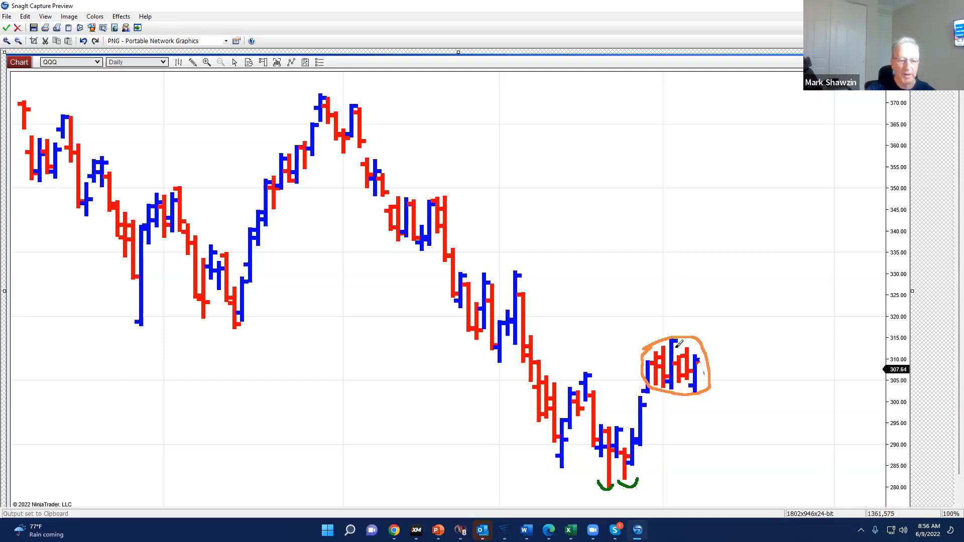
Circle the early-June bars near 310 in orange, sketch fanning lines, then undo those lines.
left_click_drag(664, 353, 695, 378)
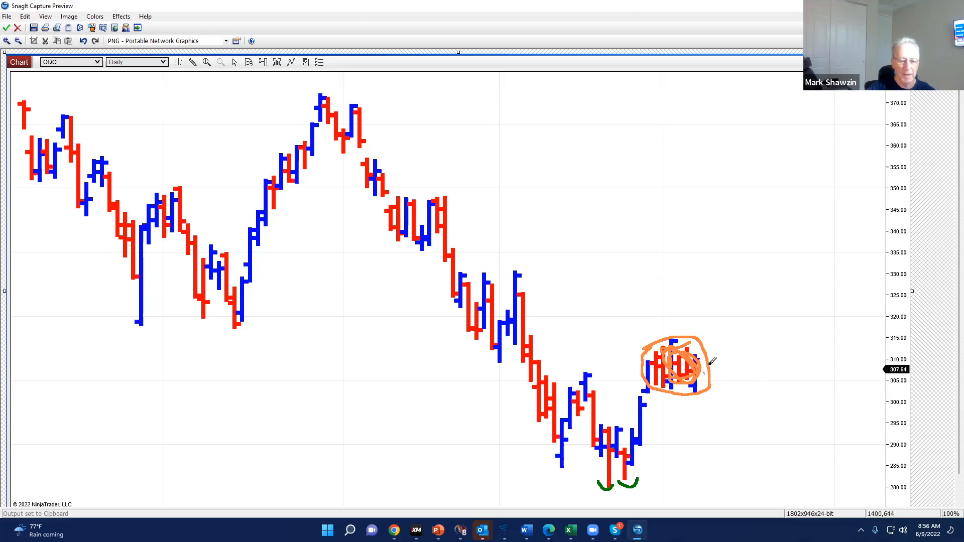
left_click_drag(708, 344, 781, 237)
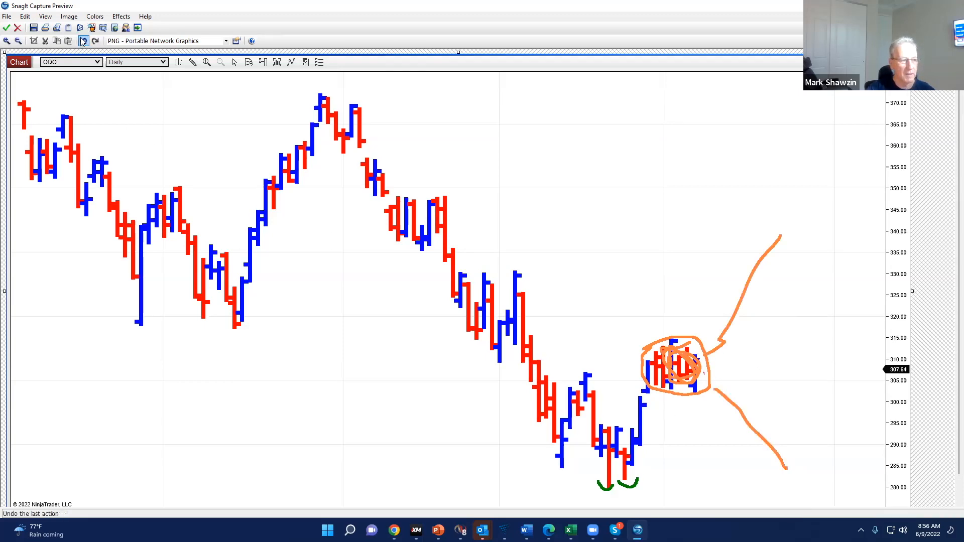
left_click(83, 41)
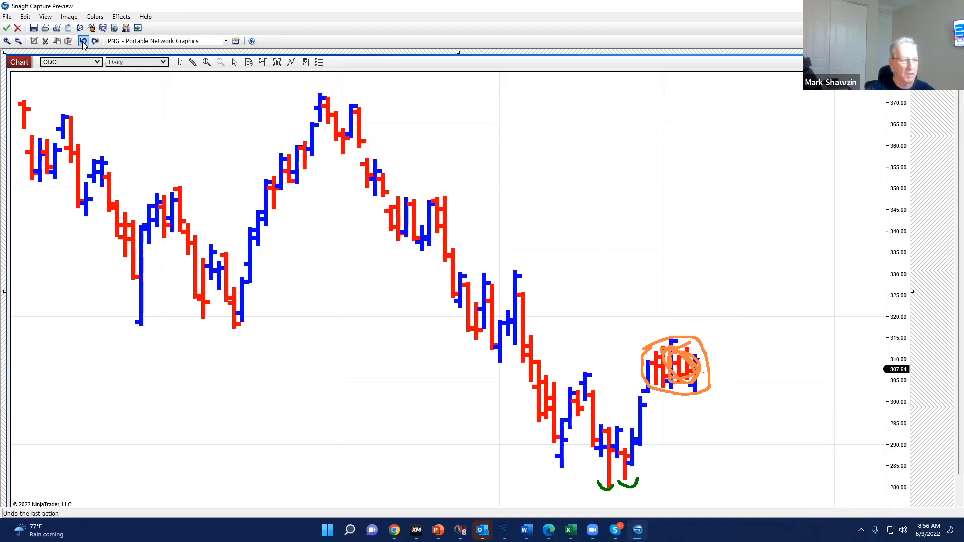
Undo the orange circle, green curves and rally lines, then point a green arrow at the March peak.
left_click(83, 40)
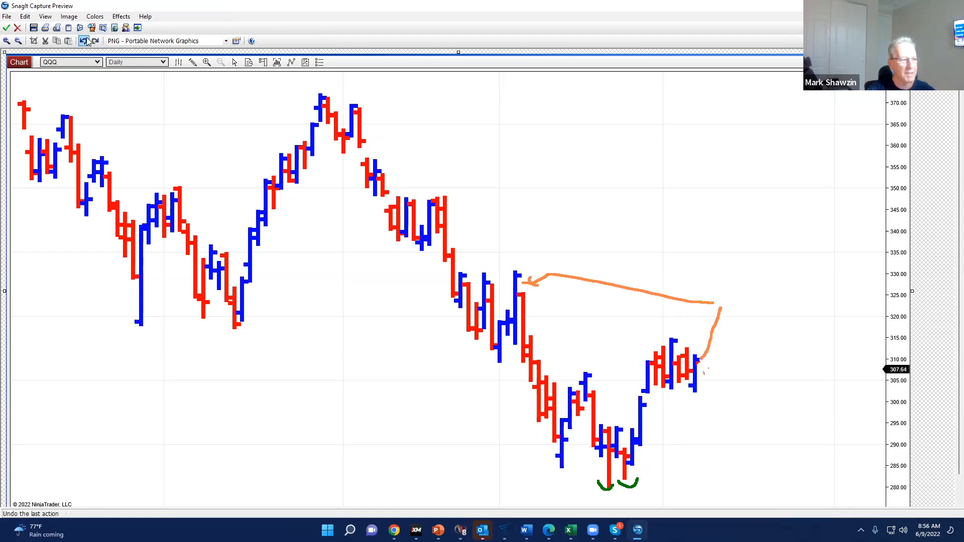
left_click(84, 41)
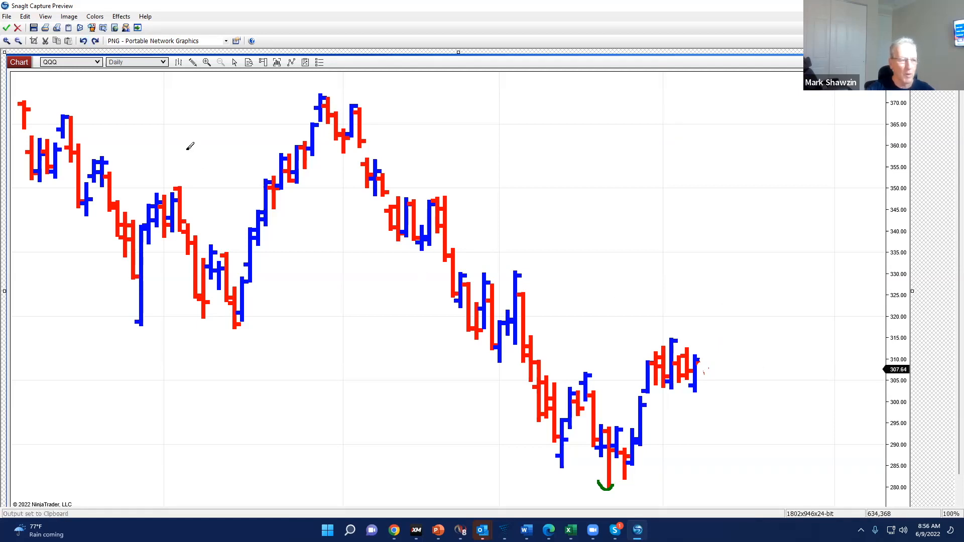
left_click(82, 40)
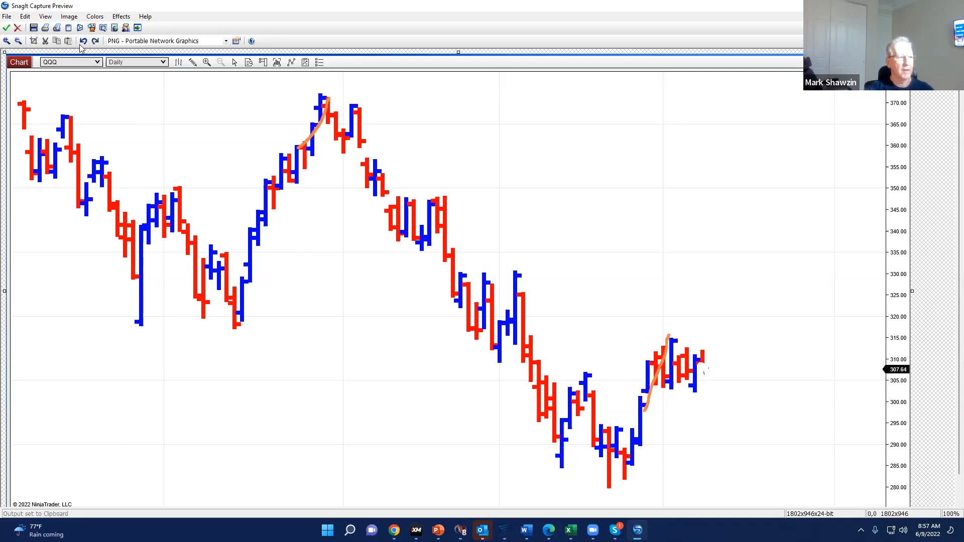
left_click(82, 41)
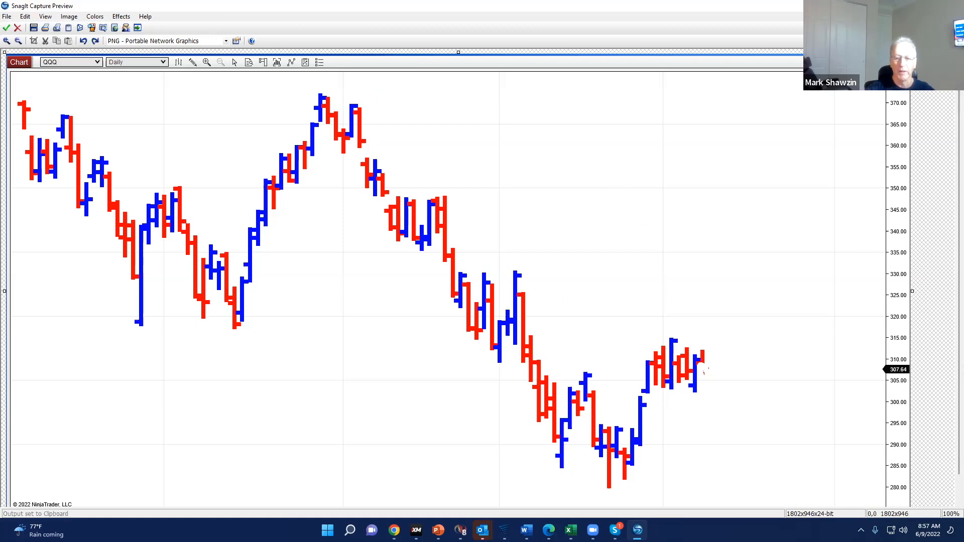
mouse_move(337, 58)
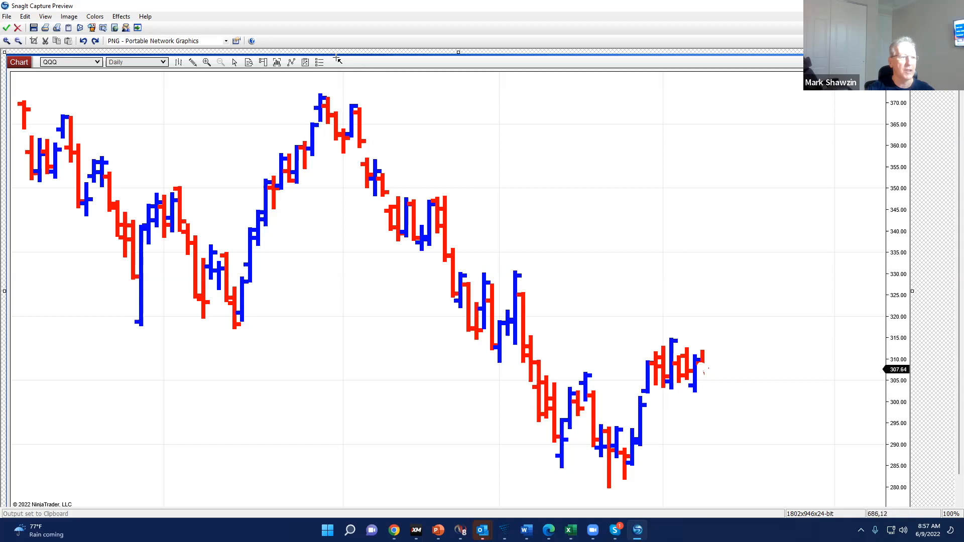
left_click_drag(337, 58, 325, 98)
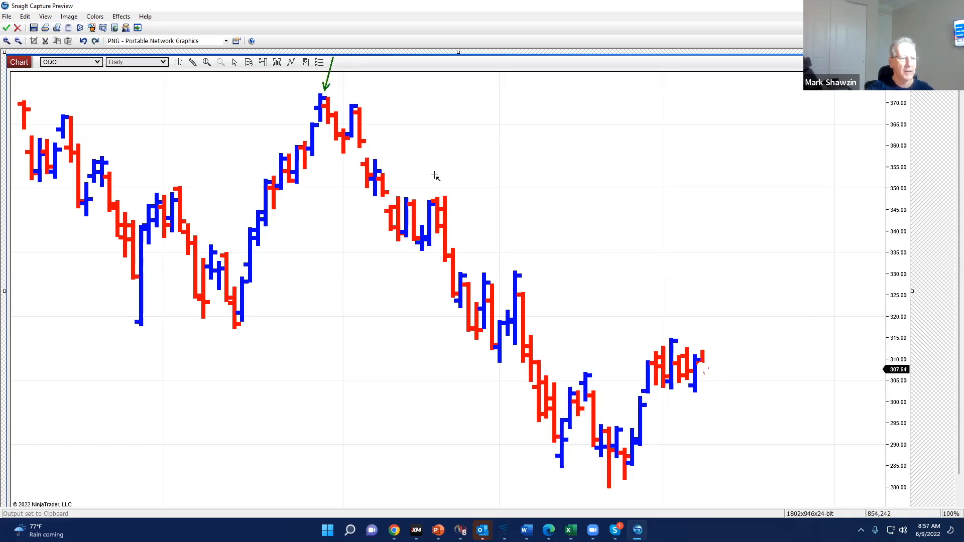
mouse_move(438, 106)
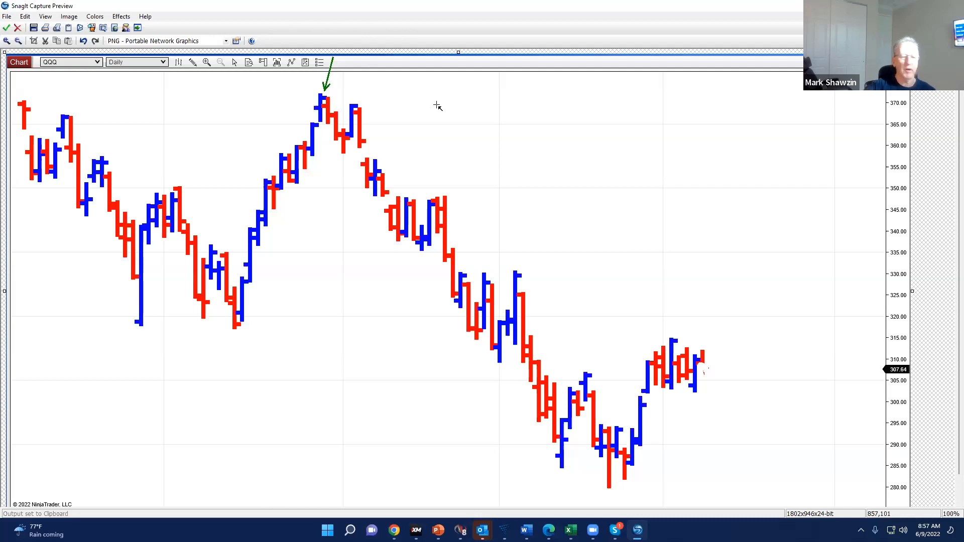
mouse_move(282, 127)
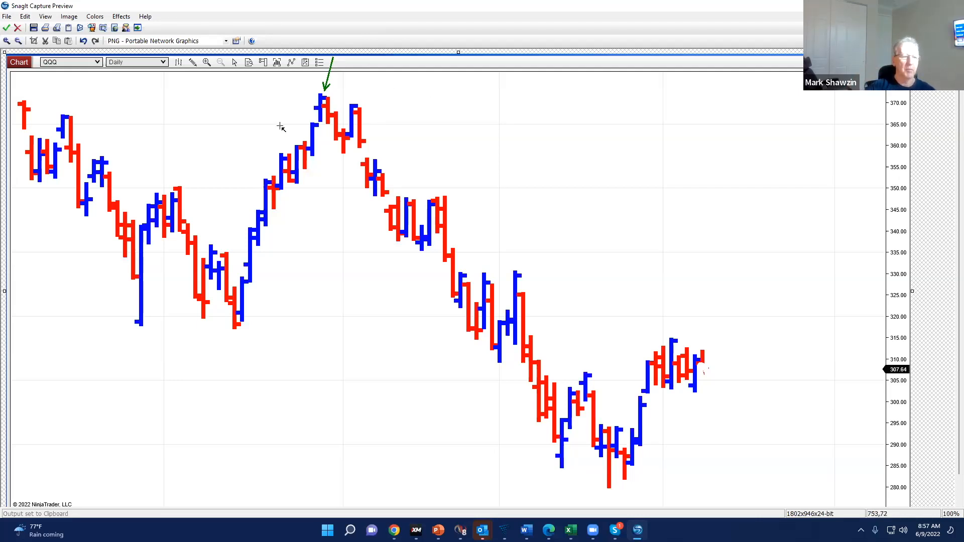
mouse_move(334, 146)
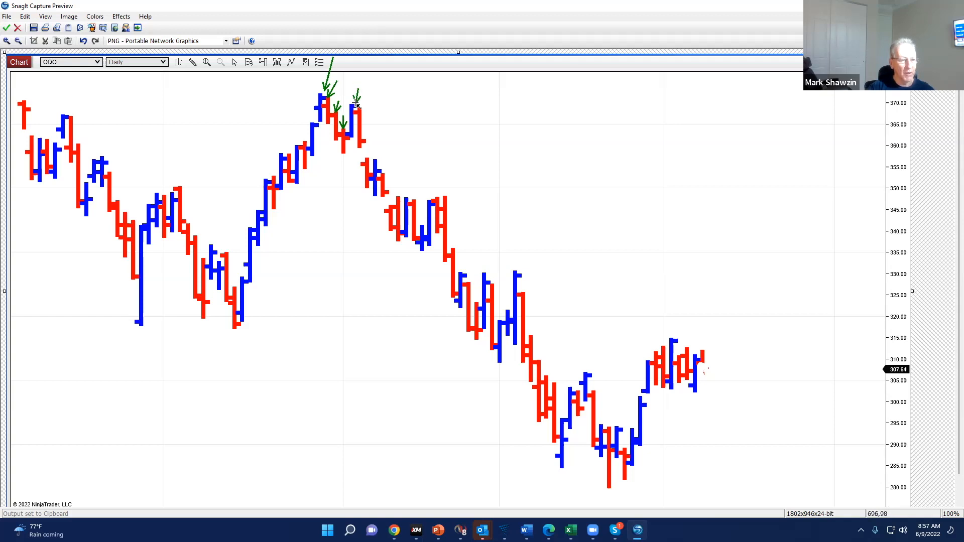
mouse_move(337, 178)
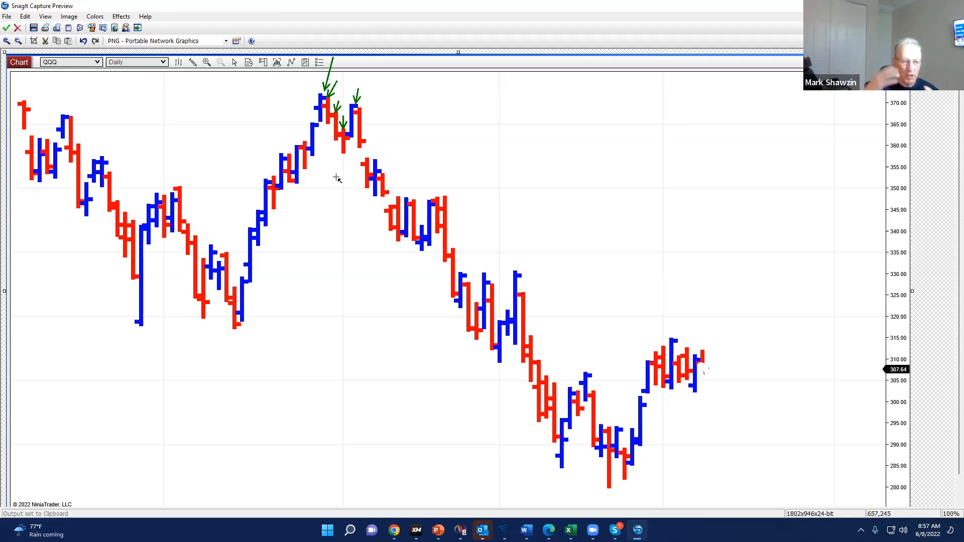
mouse_move(390, 116)
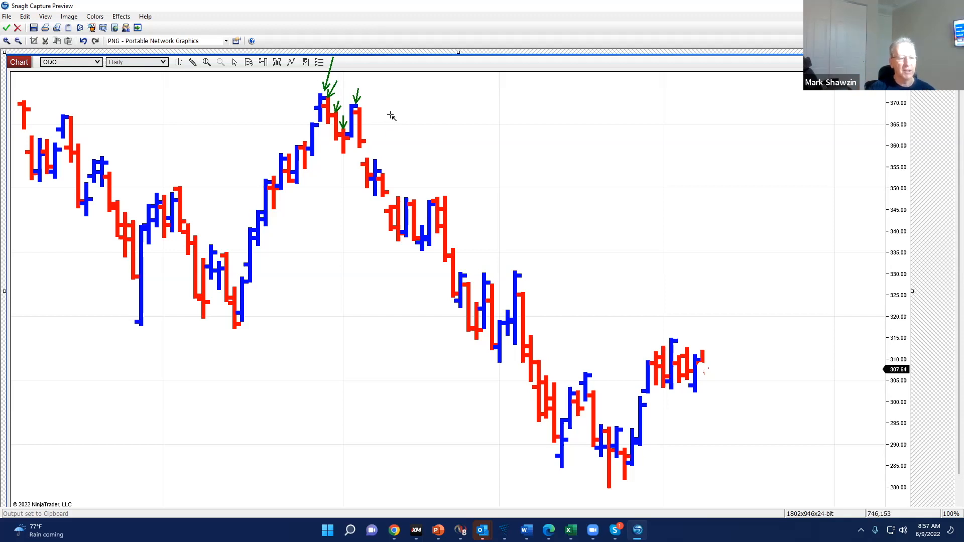
mouse_move(404, 157)
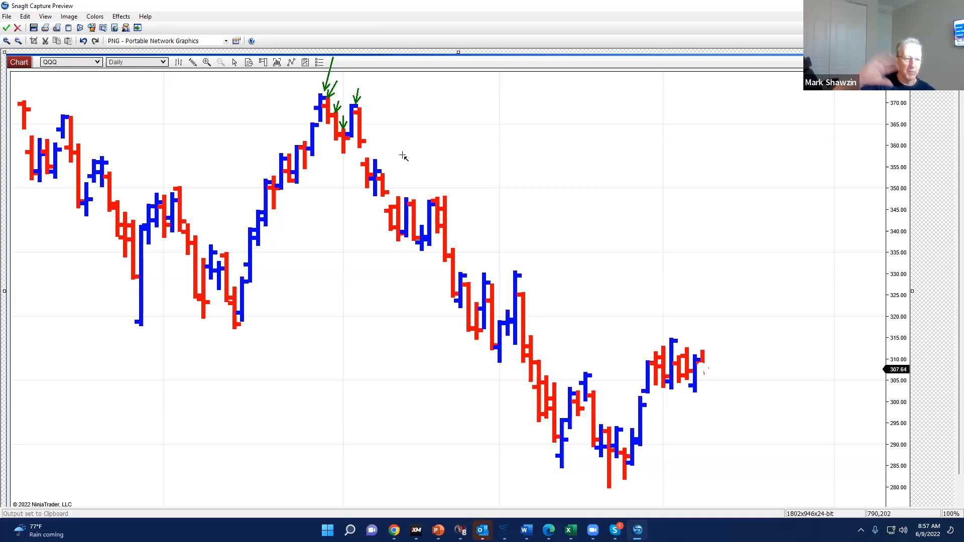
mouse_move(337, 156)
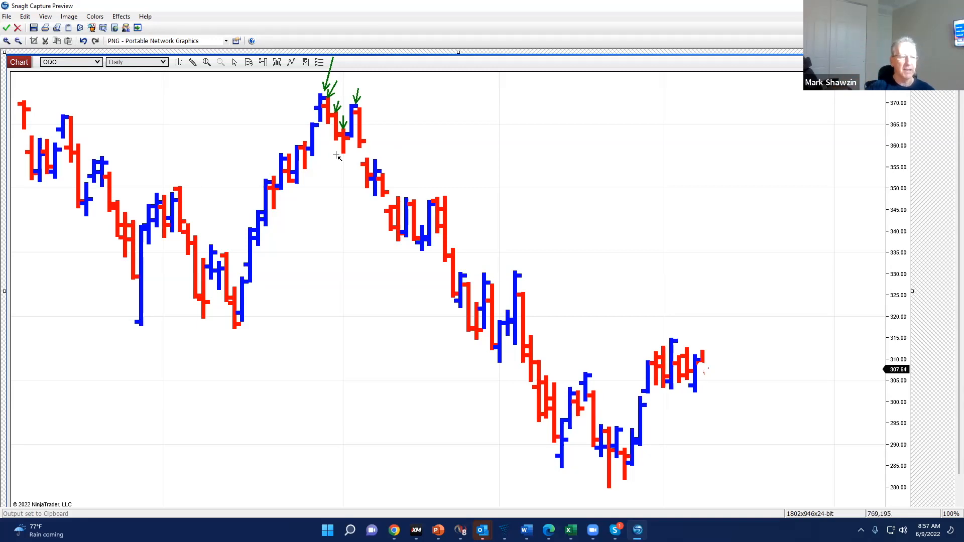
Undo to remove the green arrows drawn over the March failed highs.
left_click(83, 41)
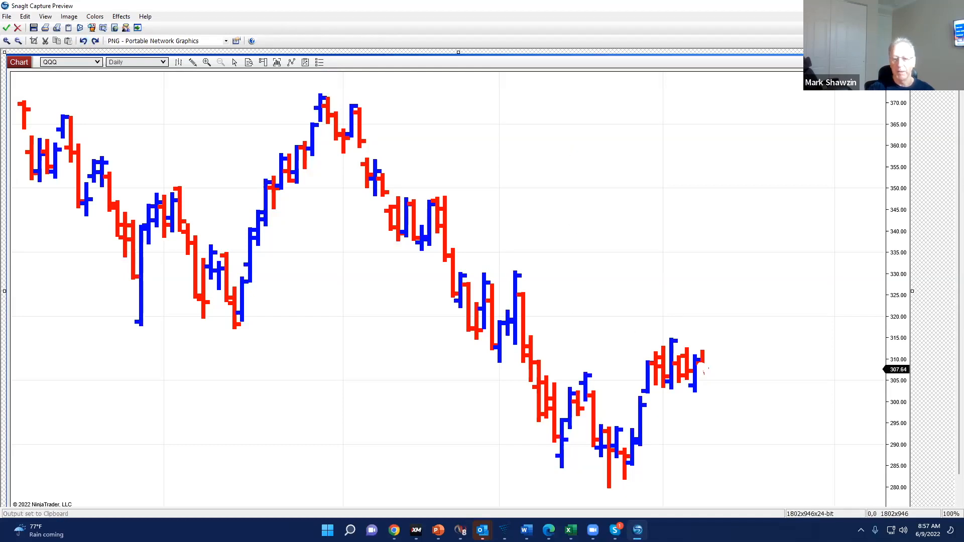
left_click_drag(513, 216, 578, 231)
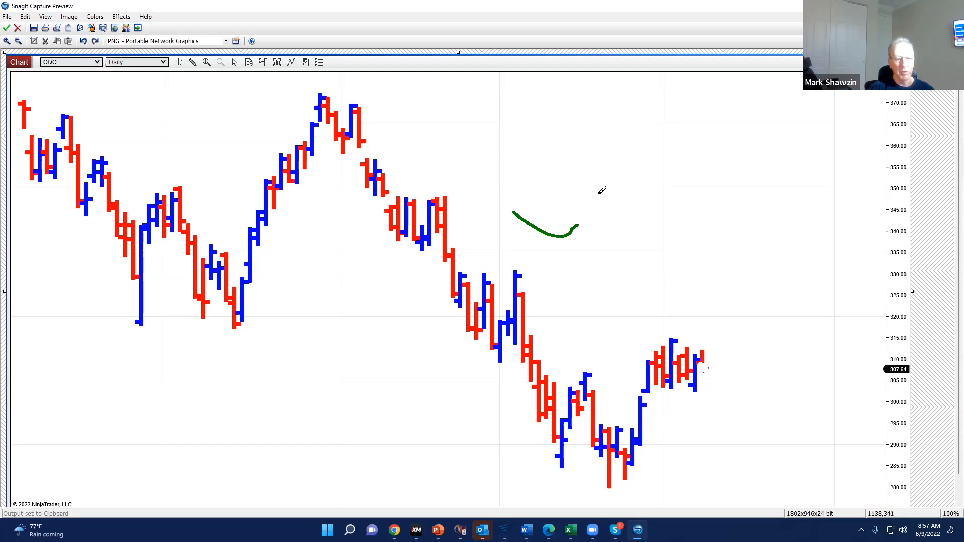
left_click_drag(575, 227, 637, 80)
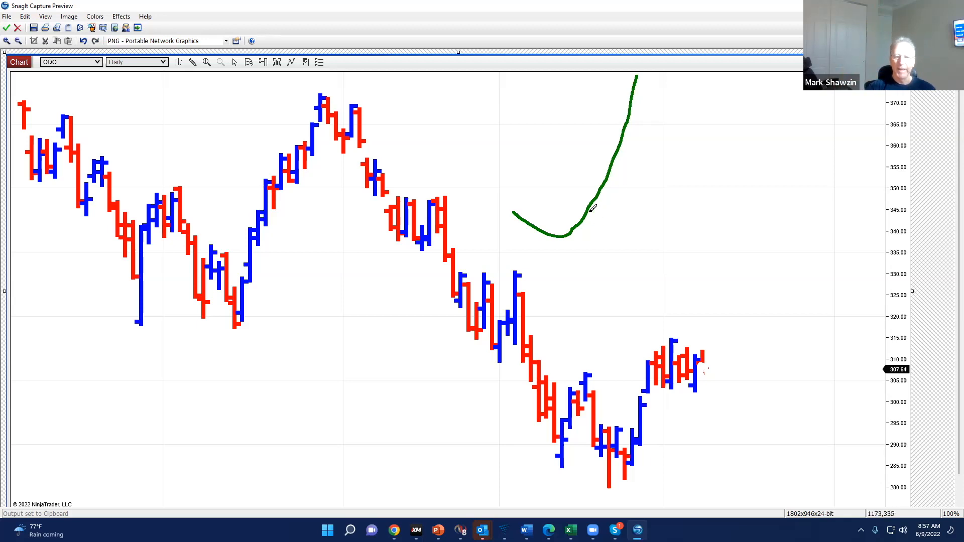
mouse_move(647, 67)
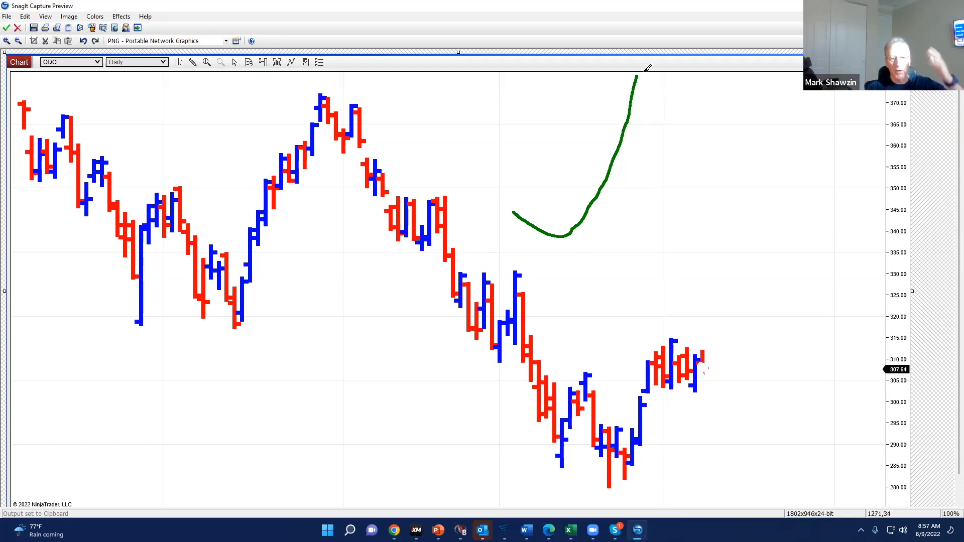
left_click_drag(646, 74, 663, 197)
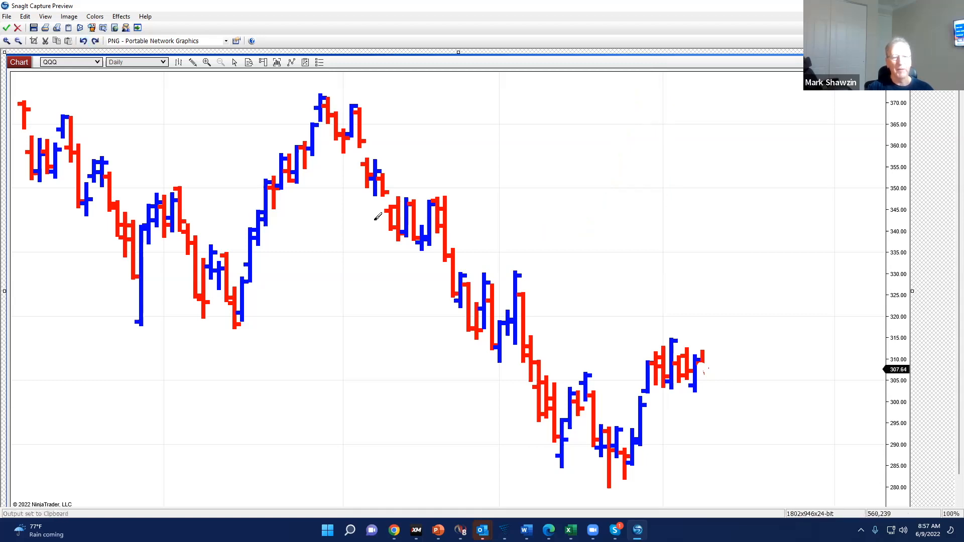
mouse_move(329, 101)
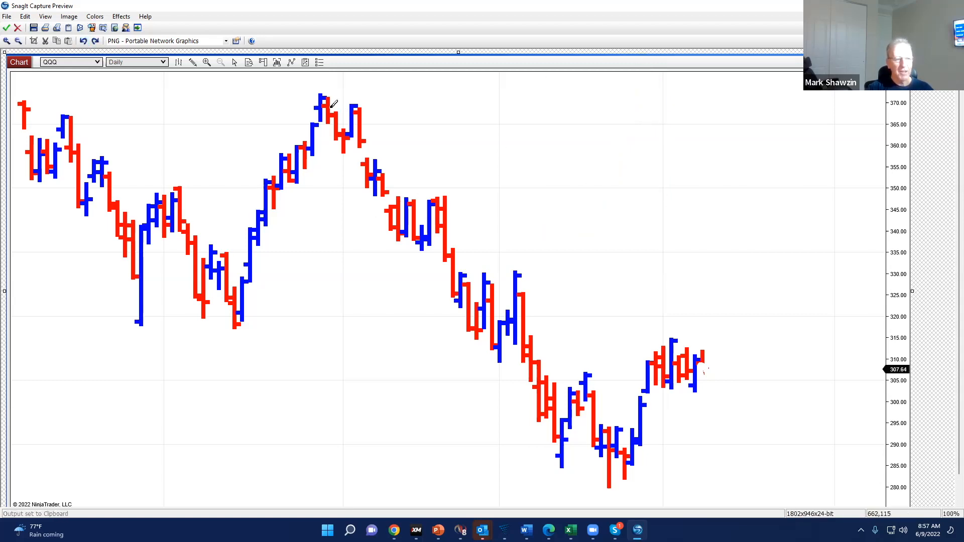
left_click_drag(313, 110, 354, 98)
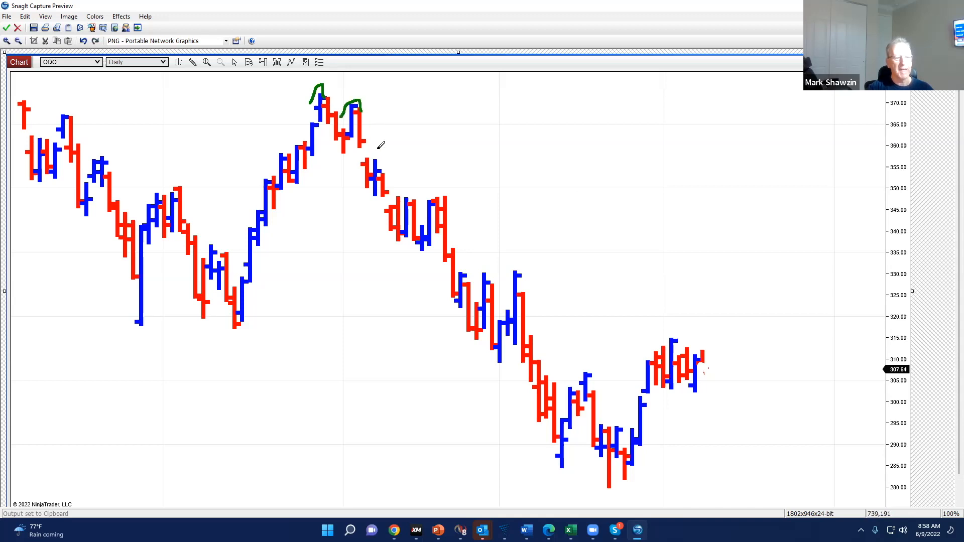
left_click(83, 40)
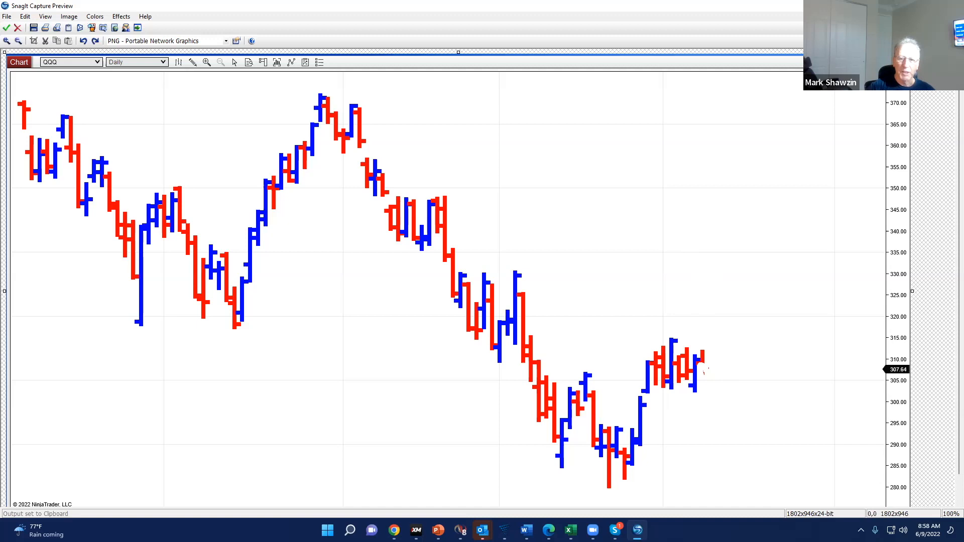
mouse_move(647, 304)
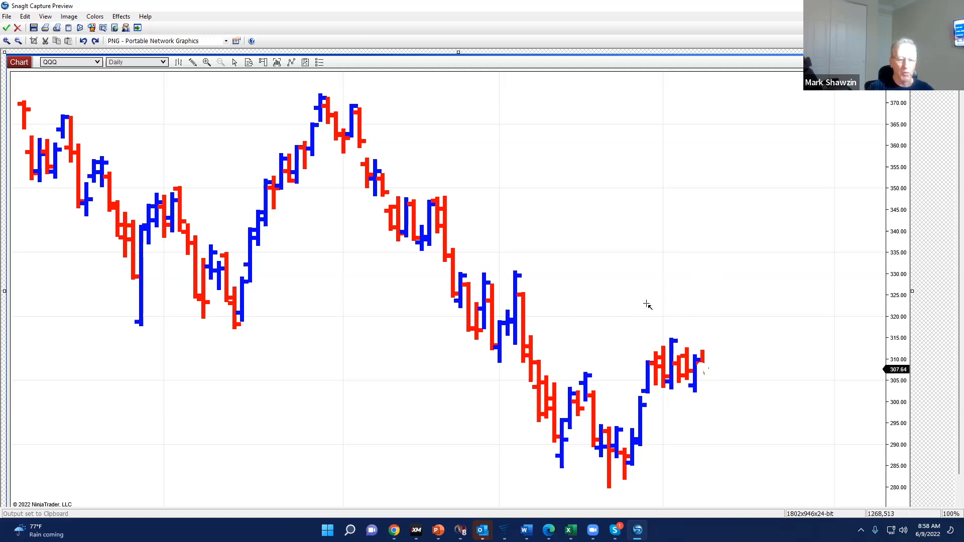
left_click_drag(668, 286, 674, 335)
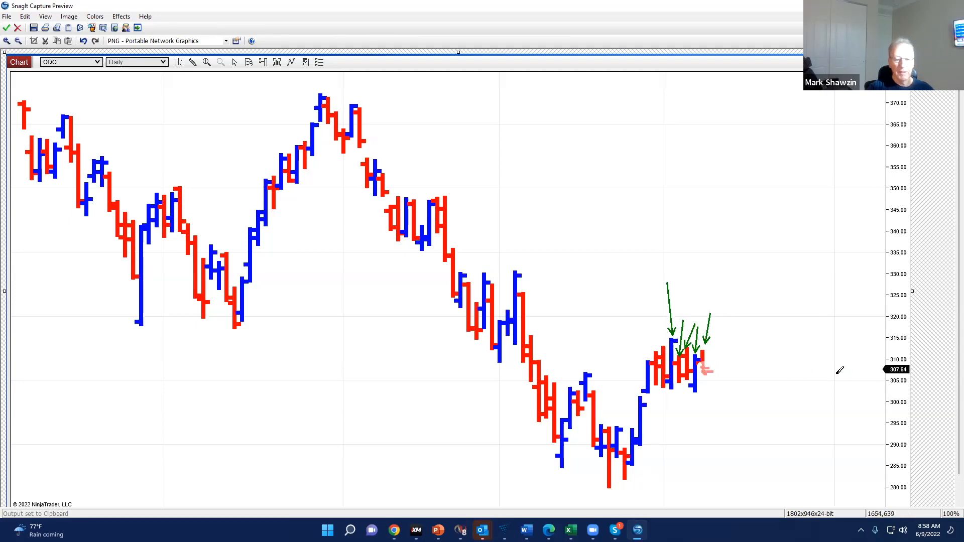
left_click(84, 41)
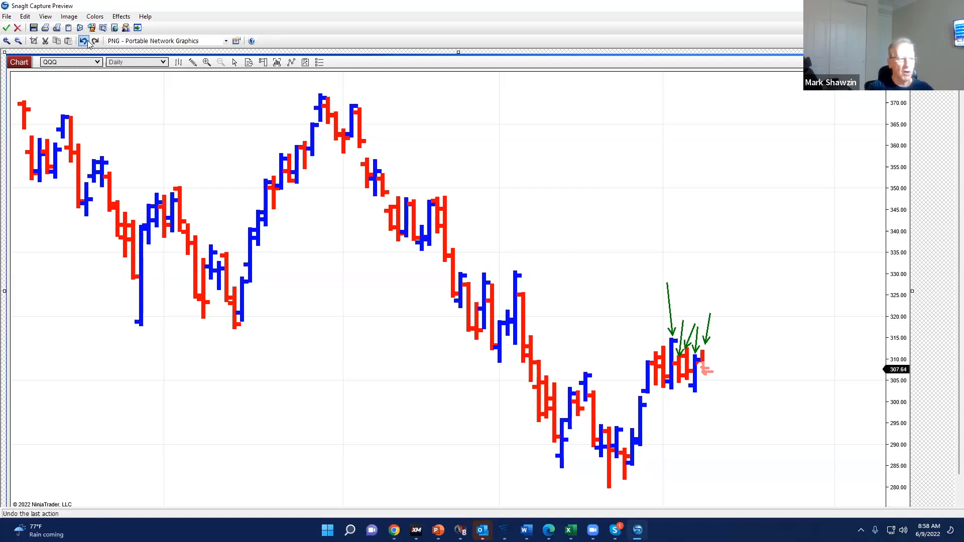
left_click(84, 41)
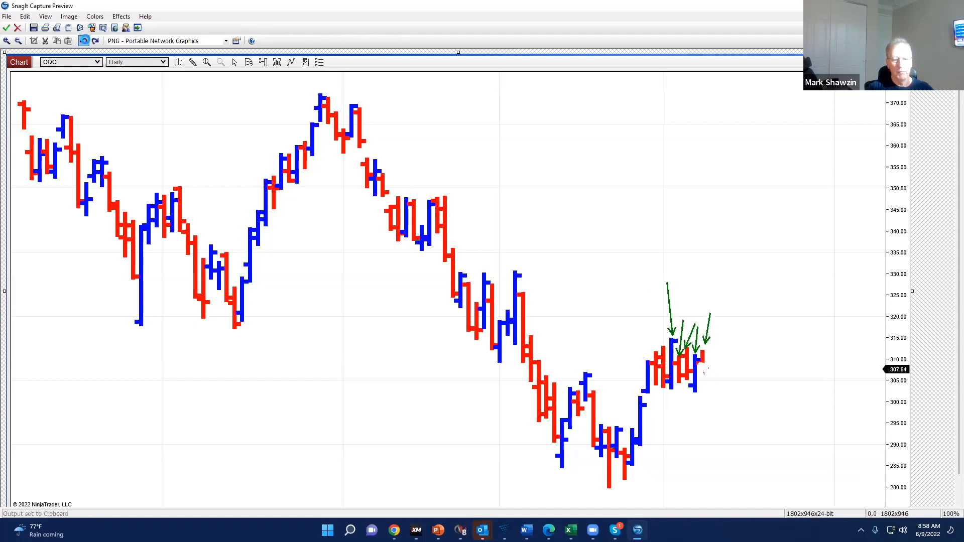
left_click(84, 40)
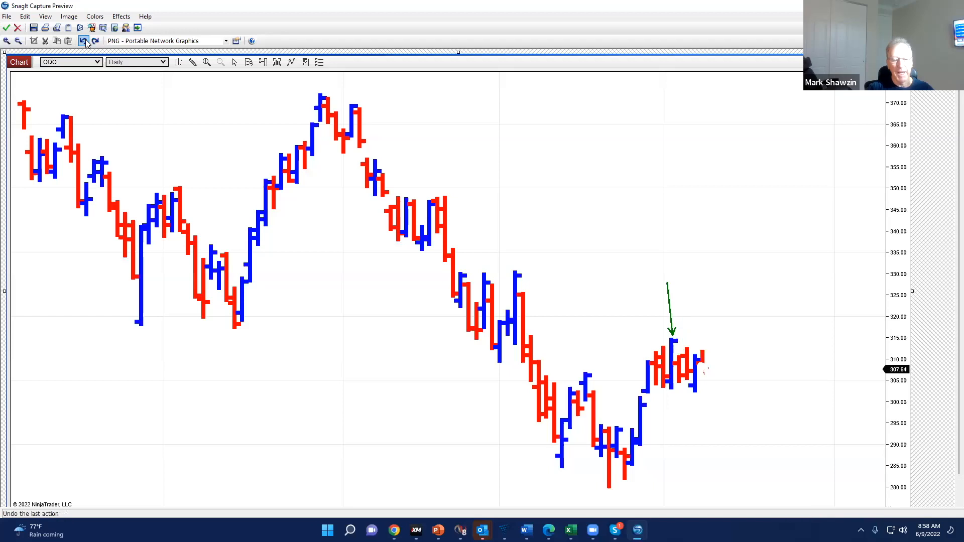
left_click(85, 41)
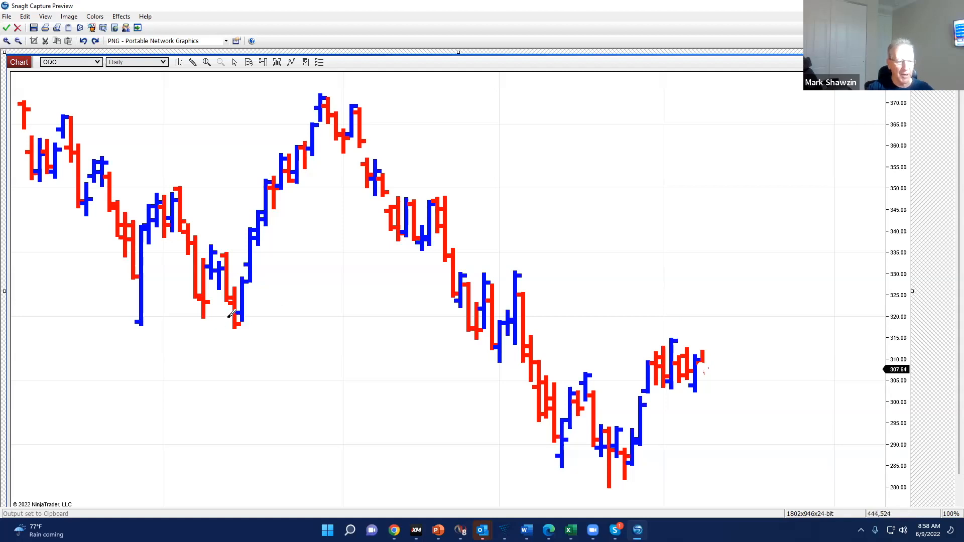
left_click_drag(230, 320, 302, 98)
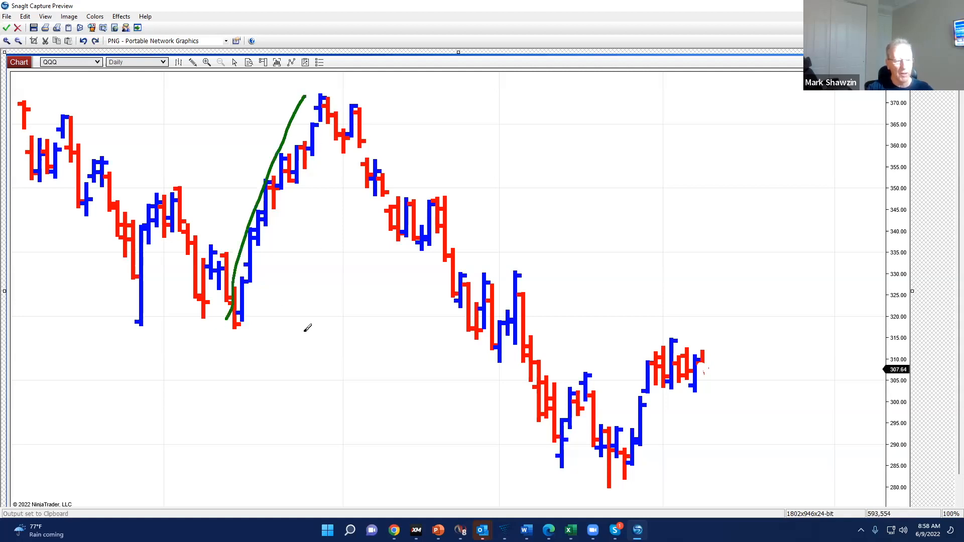
mouse_move(504, 285)
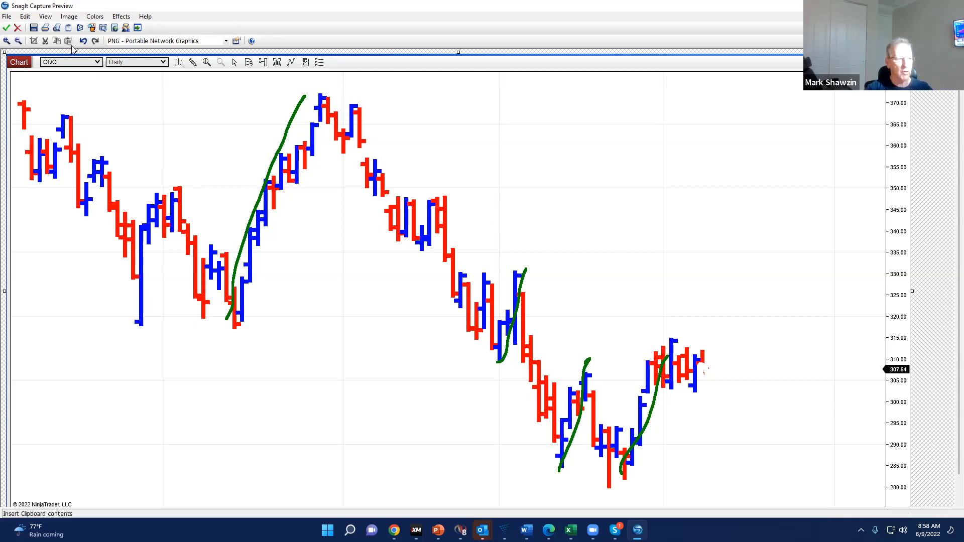
left_click(83, 41)
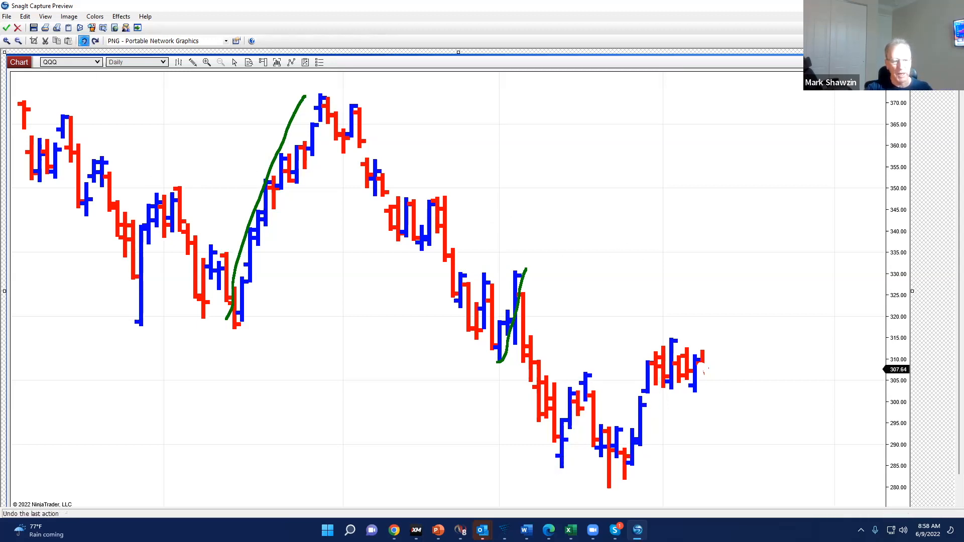
left_click(83, 40)
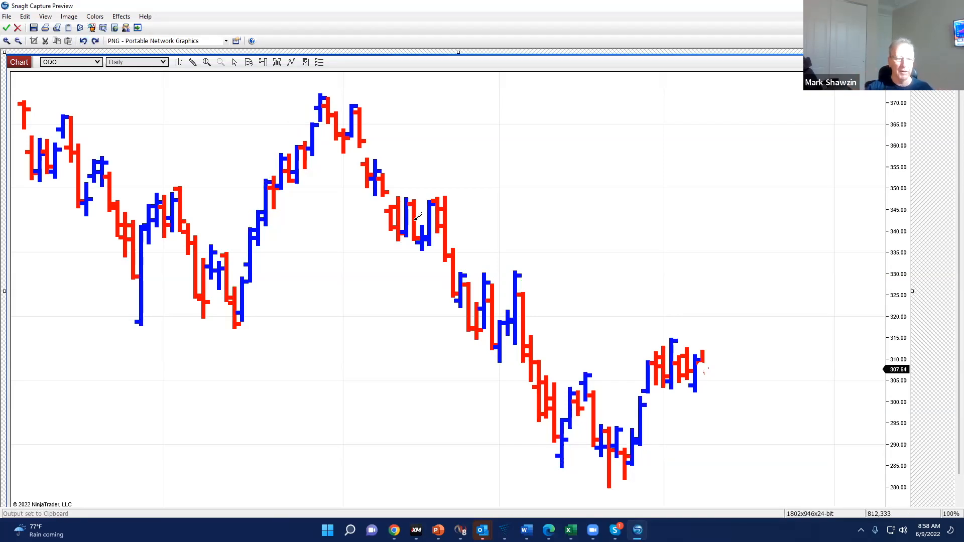
left_click_drag(499, 348, 532, 264)
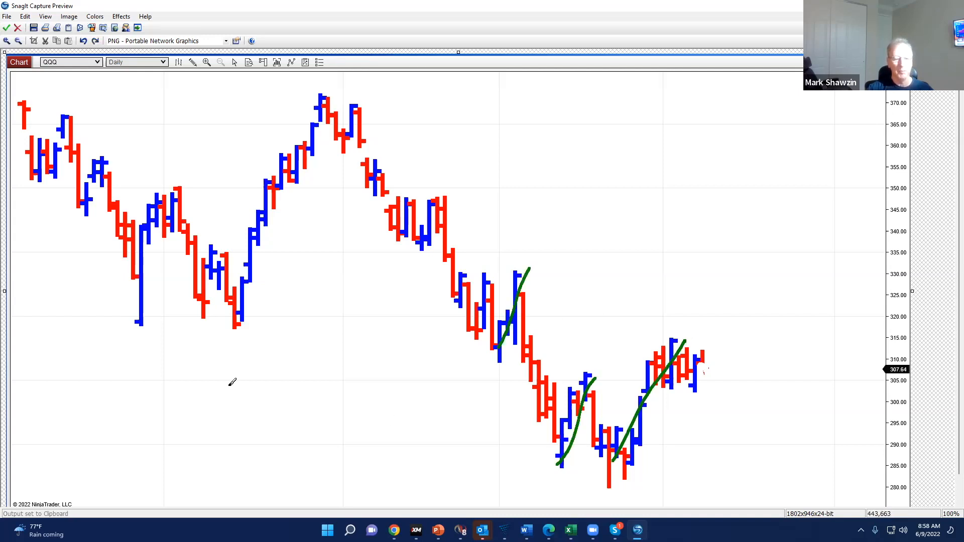
left_click(83, 40)
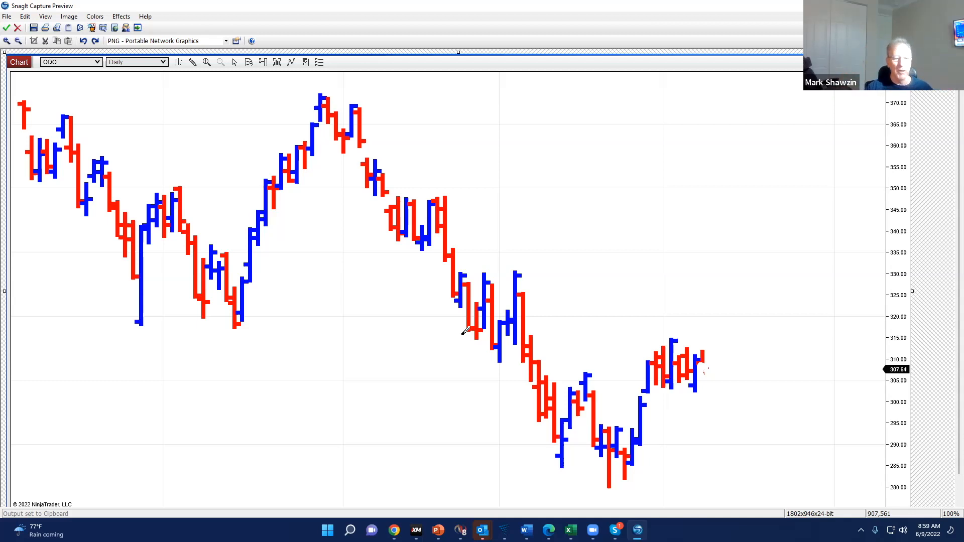
mouse_move(482, 397)
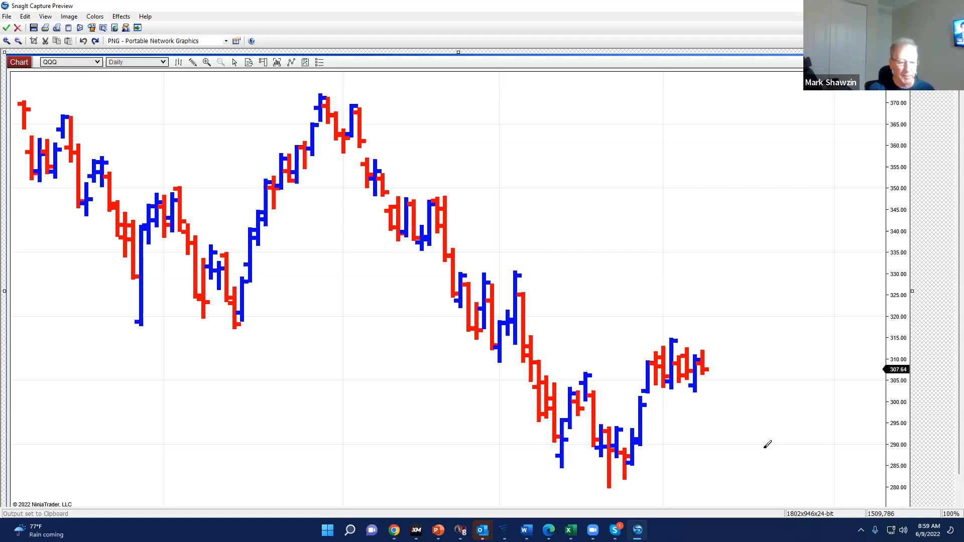
mouse_move(850, 430)
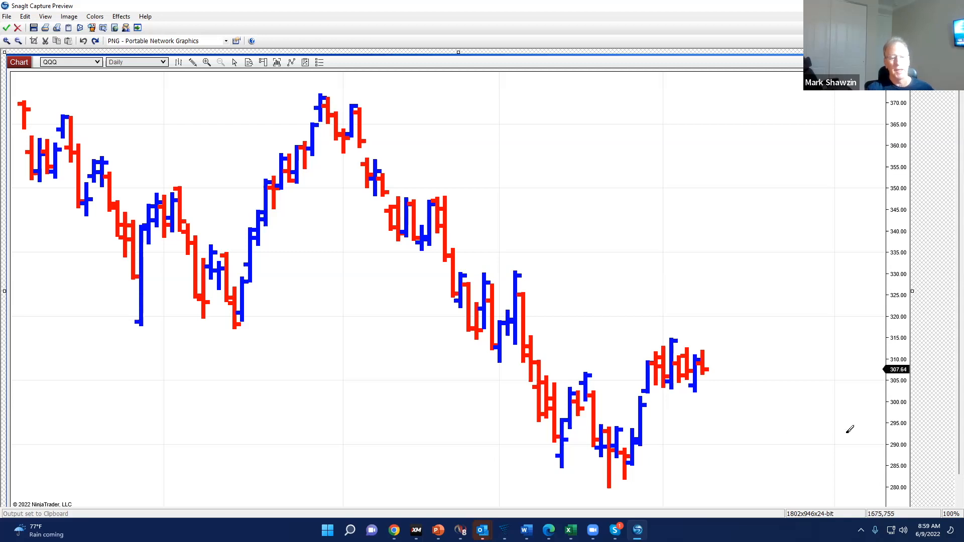
mouse_move(815, 469)
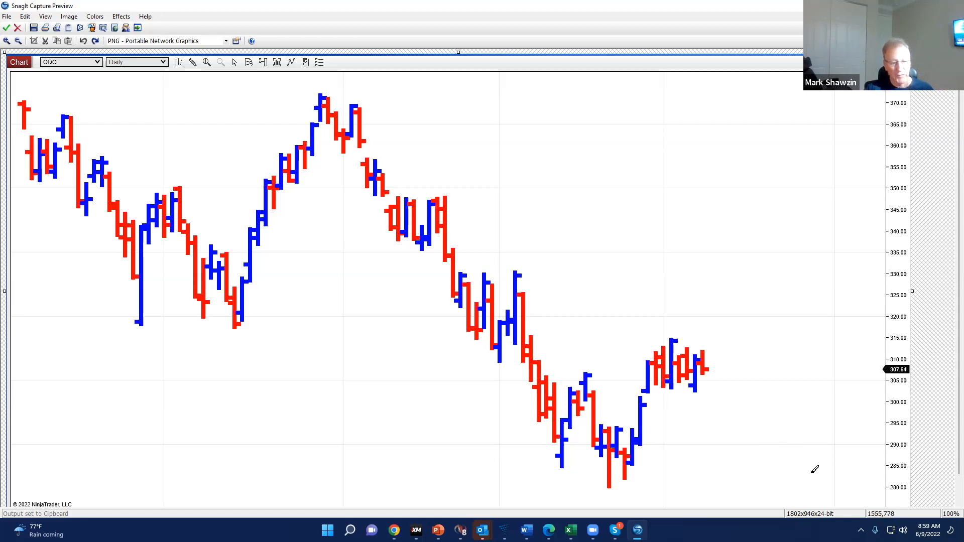
Draw a green freehand arc above the early-June QQQ bars to mark a rounding top.
left_click_drag(624, 362, 695, 332)
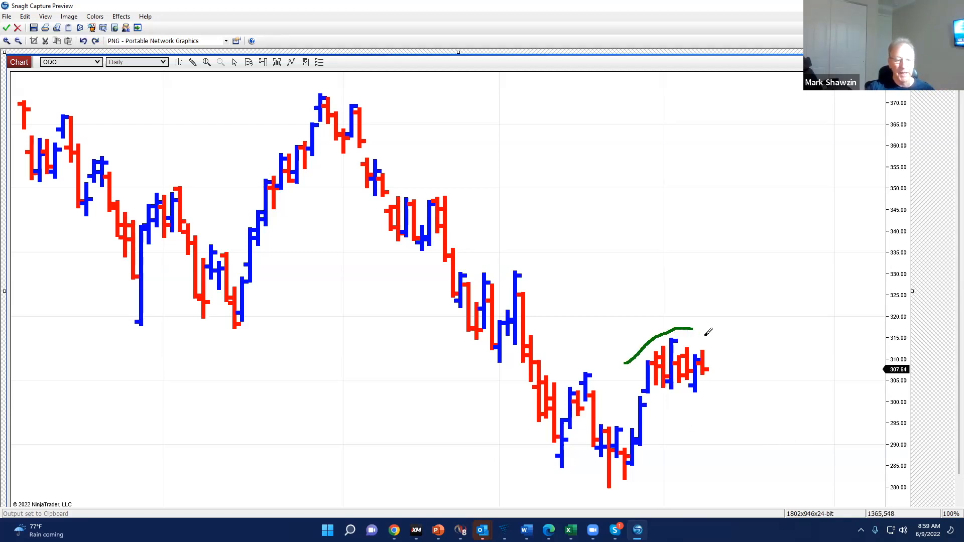